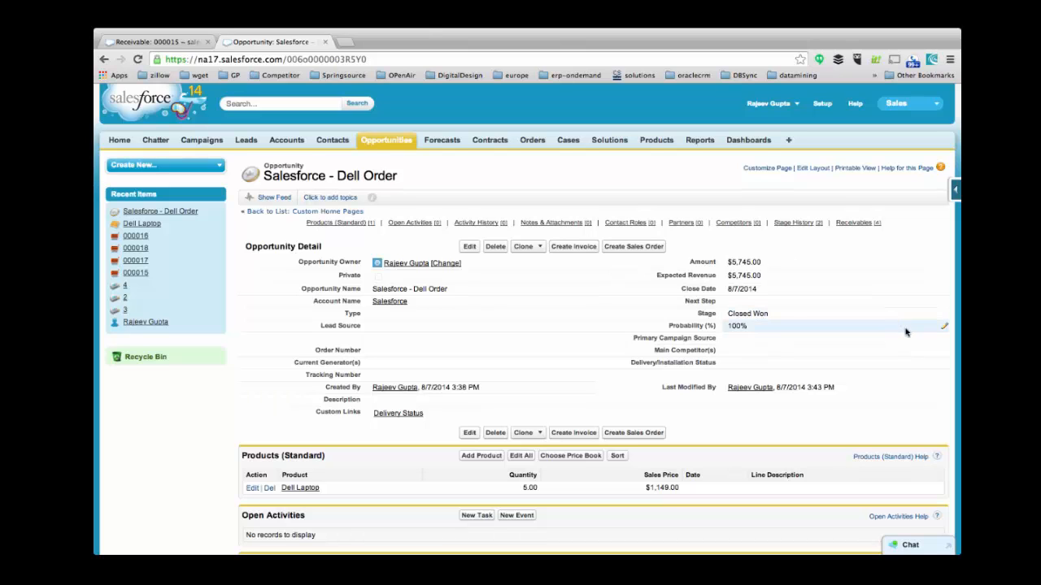
# Review the $5,745 Dell Order opportunity for five Dell Laptops and start a sales order.
pyautogui.scroll(-3)
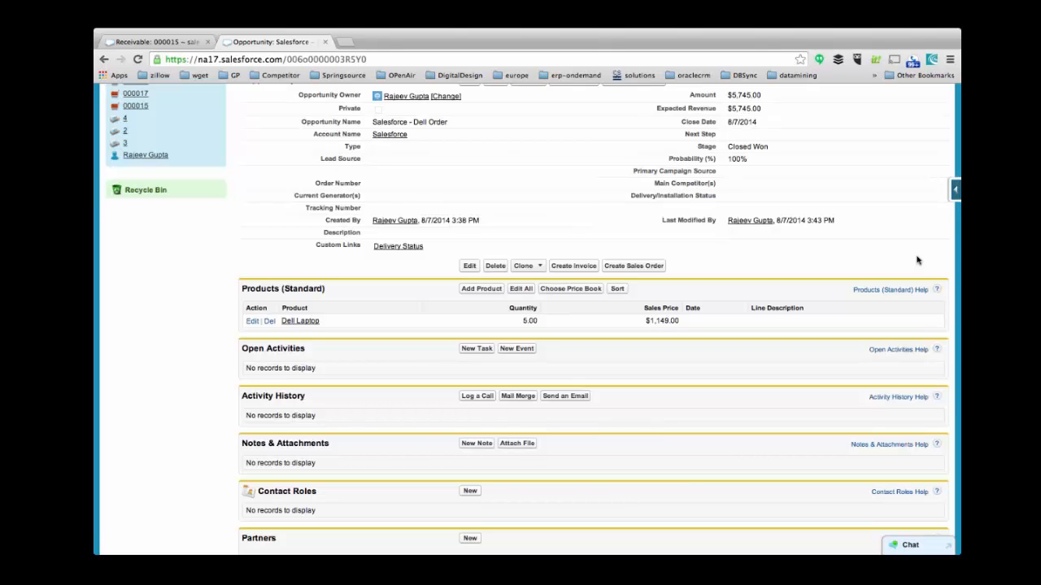
pyautogui.scroll(3)
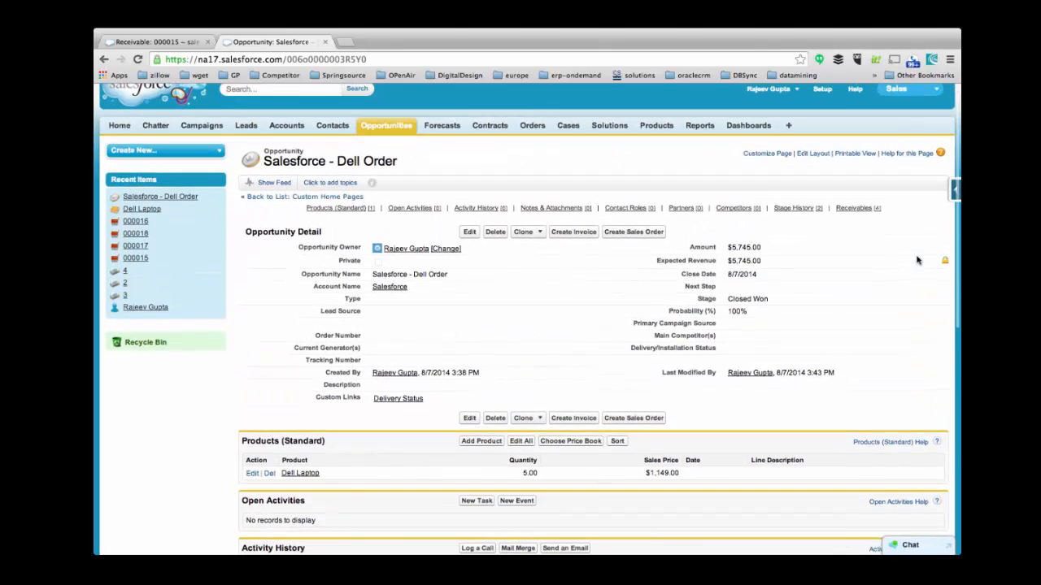
pyautogui.scroll(3)
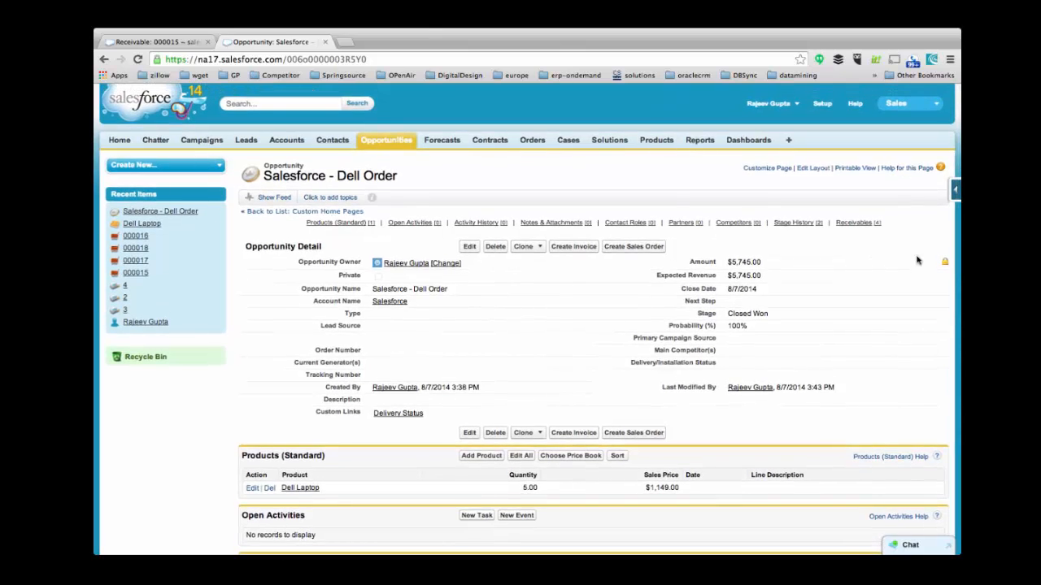
pyautogui.click(634, 247)
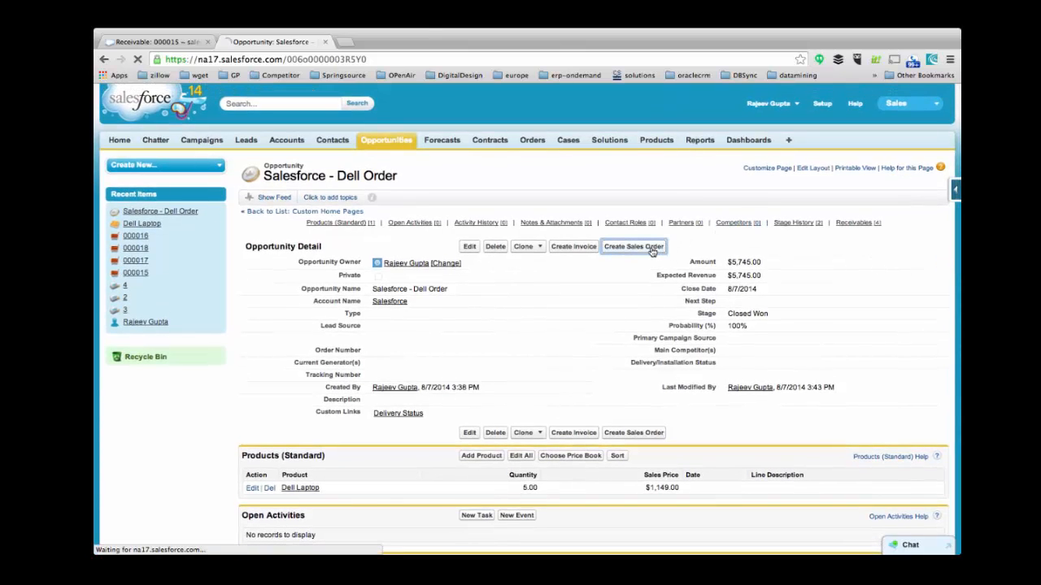
# Confirm the Dell Laptop line at quantity 5 to build the receivable draft.
pyautogui.click(633, 247)
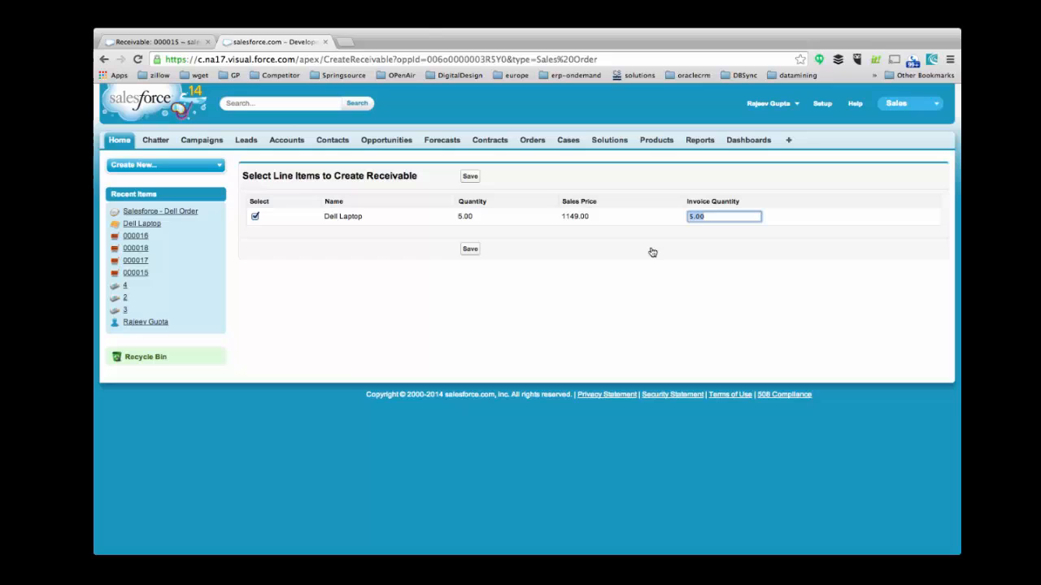
pyautogui.moveTo(483, 254)
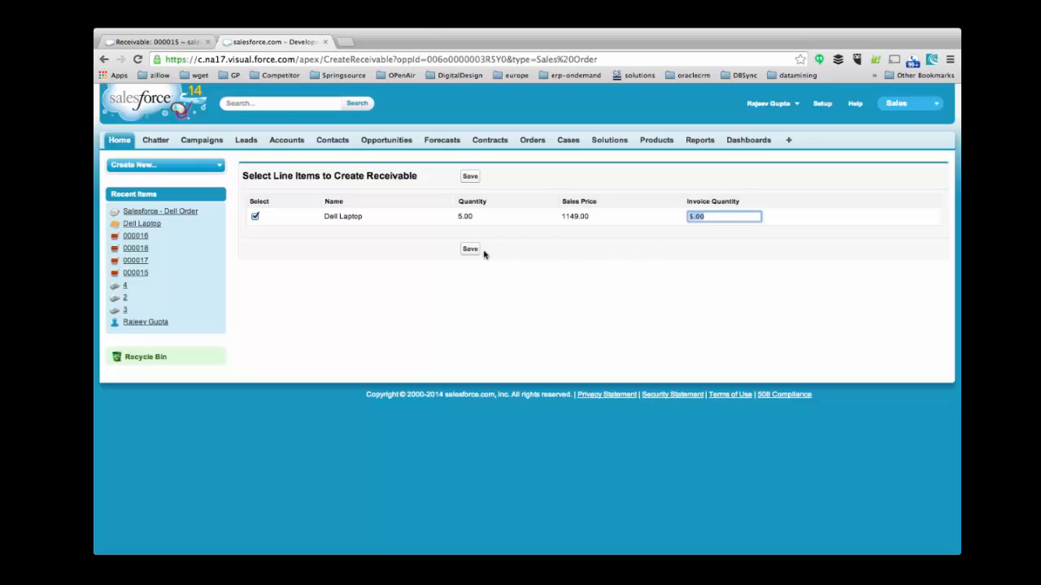
pyautogui.click(470, 249)
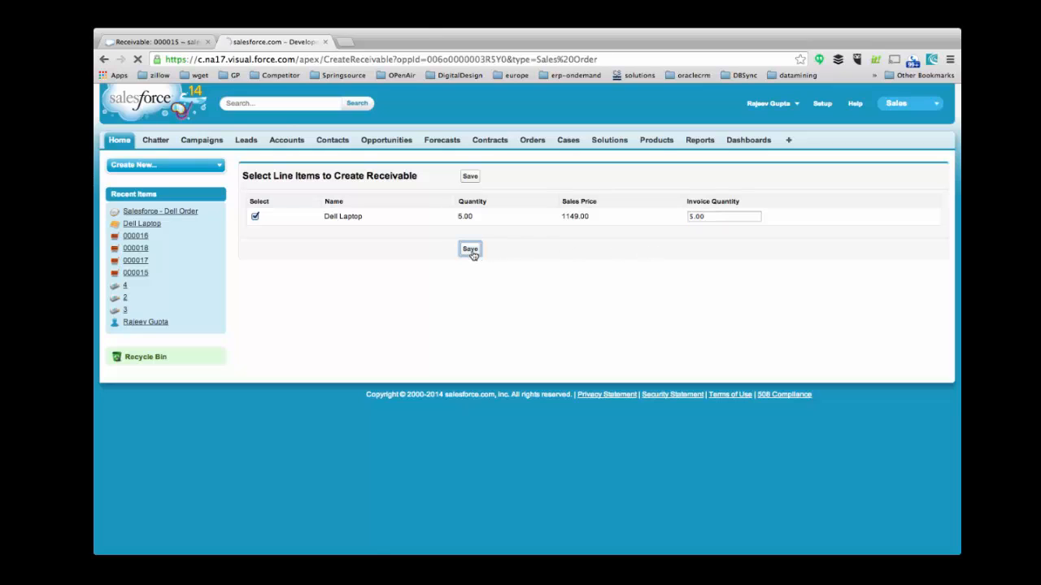
pyautogui.click(469, 249)
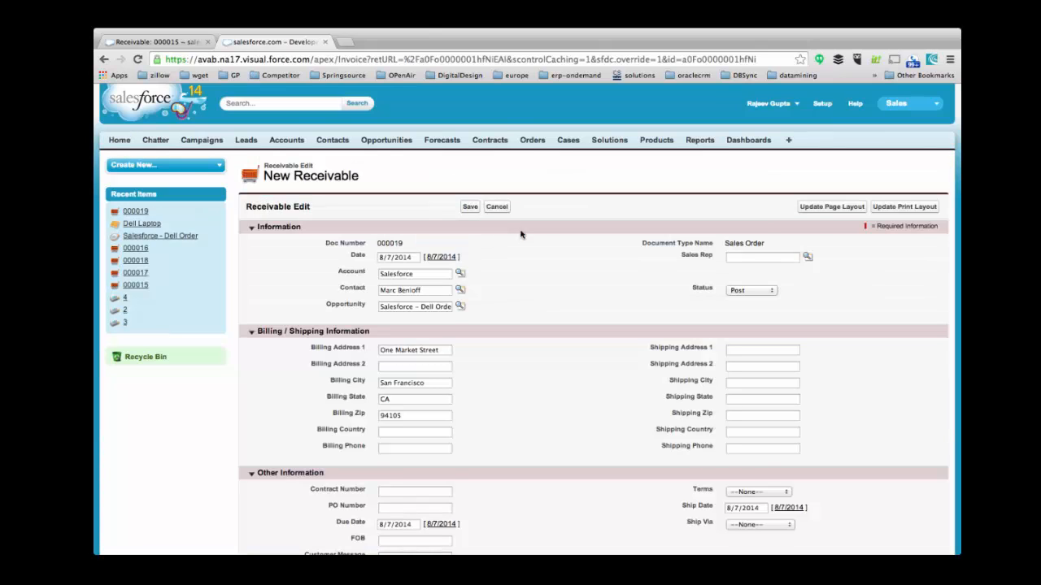
# Add a second Dell Laptop line of quantity 2 and save receivable 000019.
pyautogui.scroll(-3)
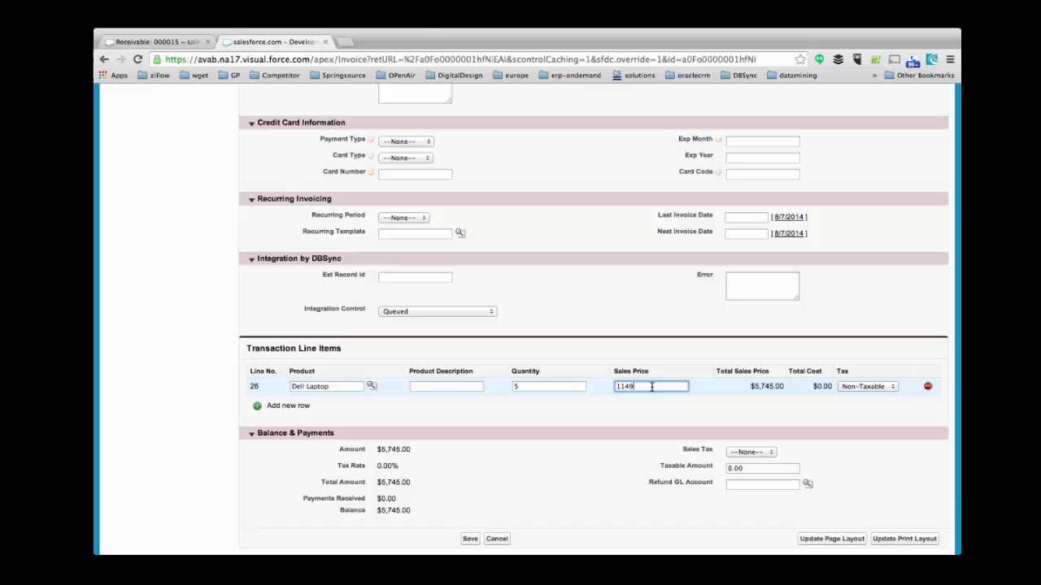
pyautogui.click(281, 406)
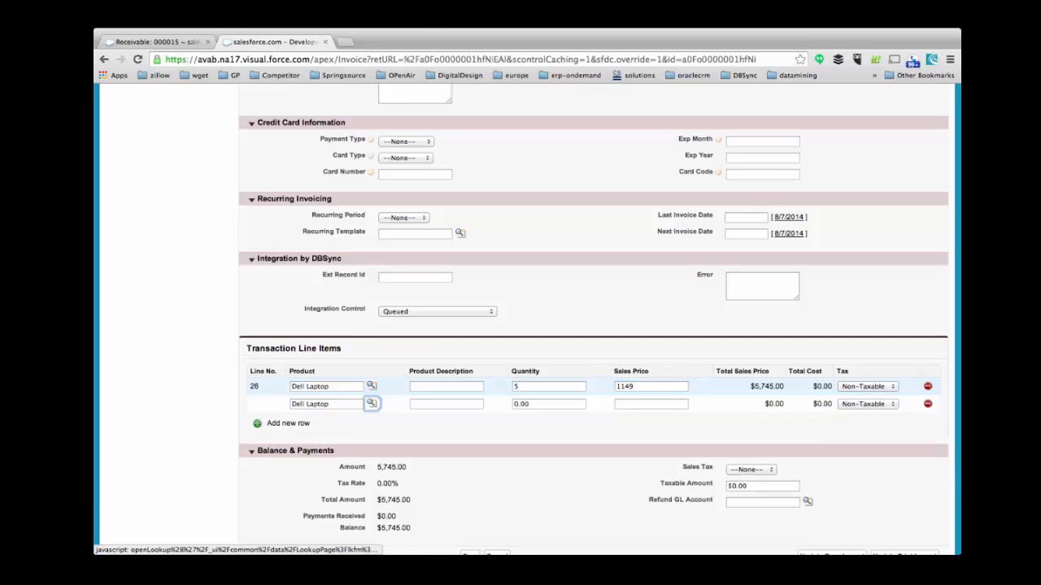
pyautogui.write('2')
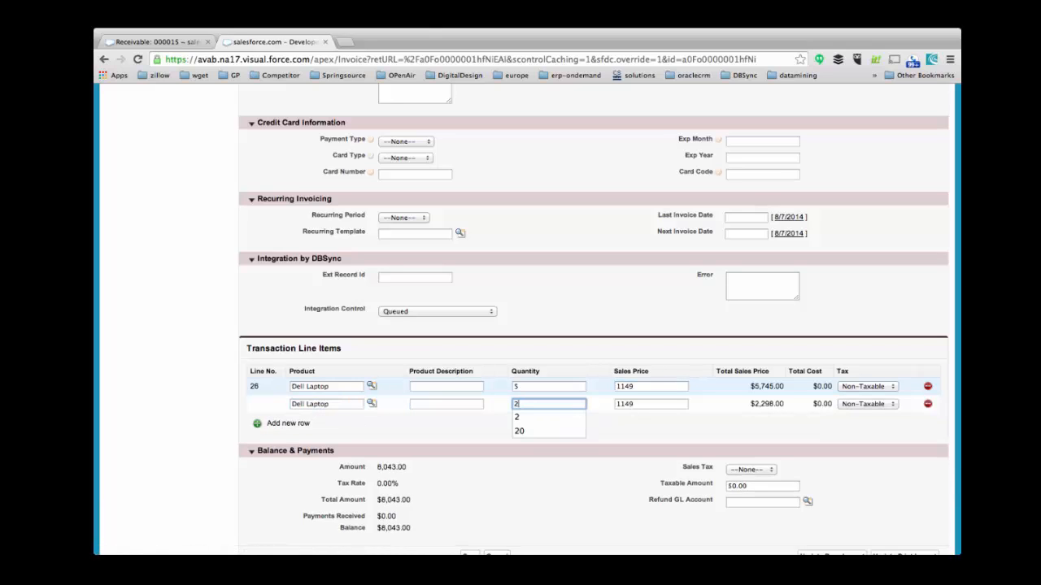
pyautogui.click(517, 417)
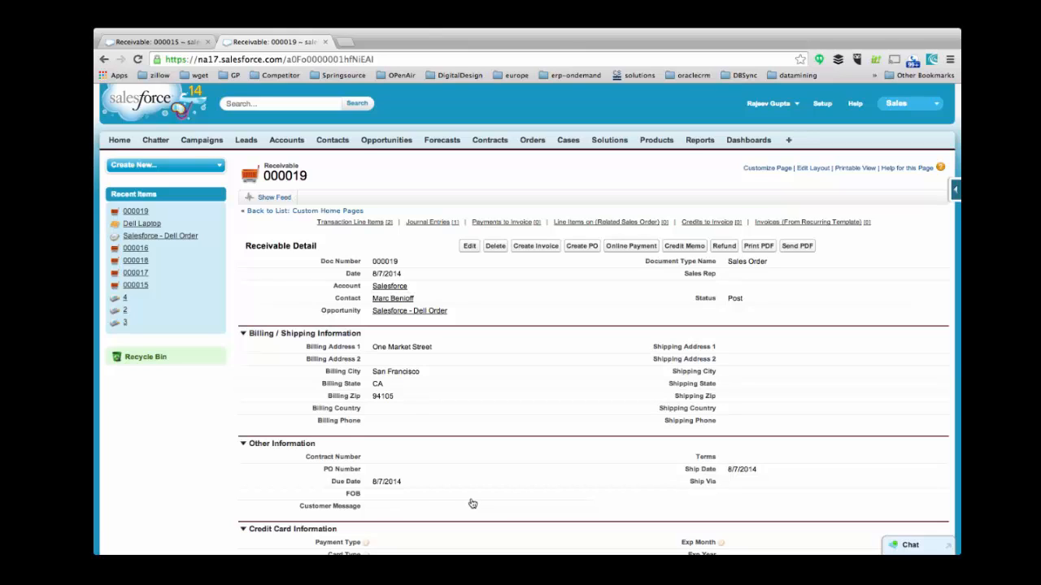
pyautogui.moveTo(545, 249)
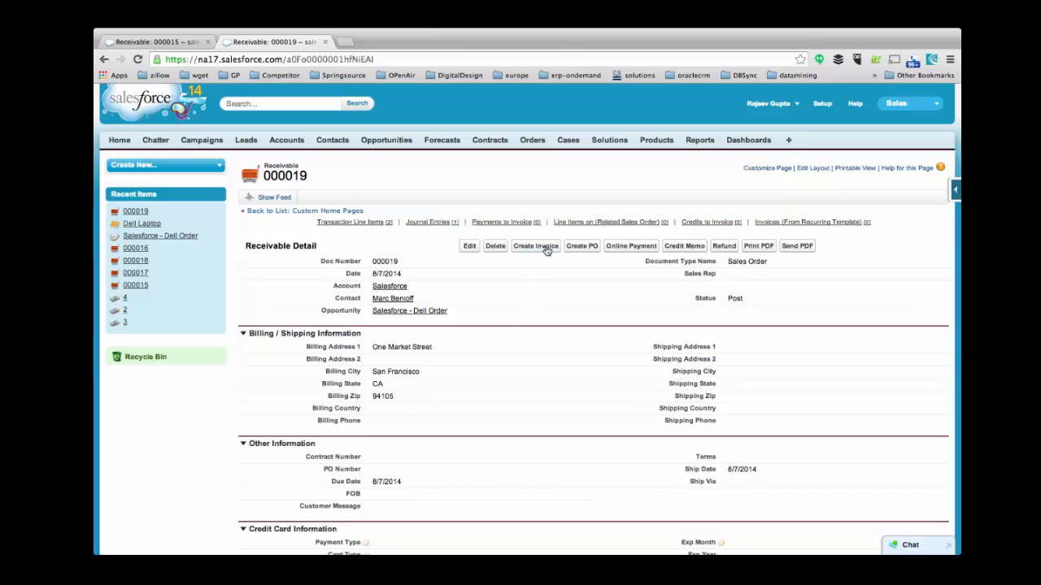
# Create invoice 000020 from both Dell Laptop lines (5 and 2) of sales order 000019.
pyautogui.click(535, 245)
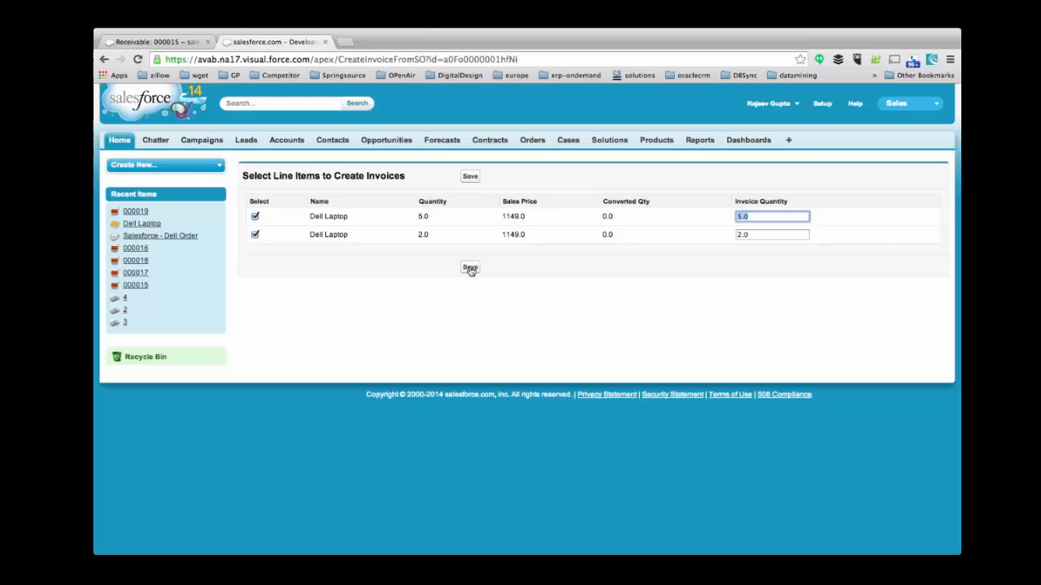
pyautogui.click(470, 267)
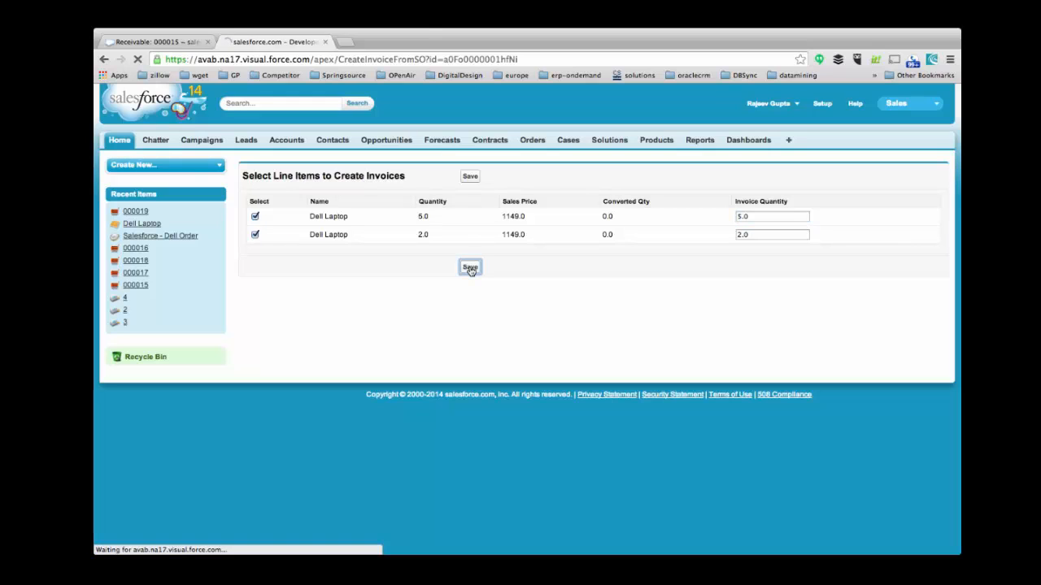
pyautogui.click(470, 267)
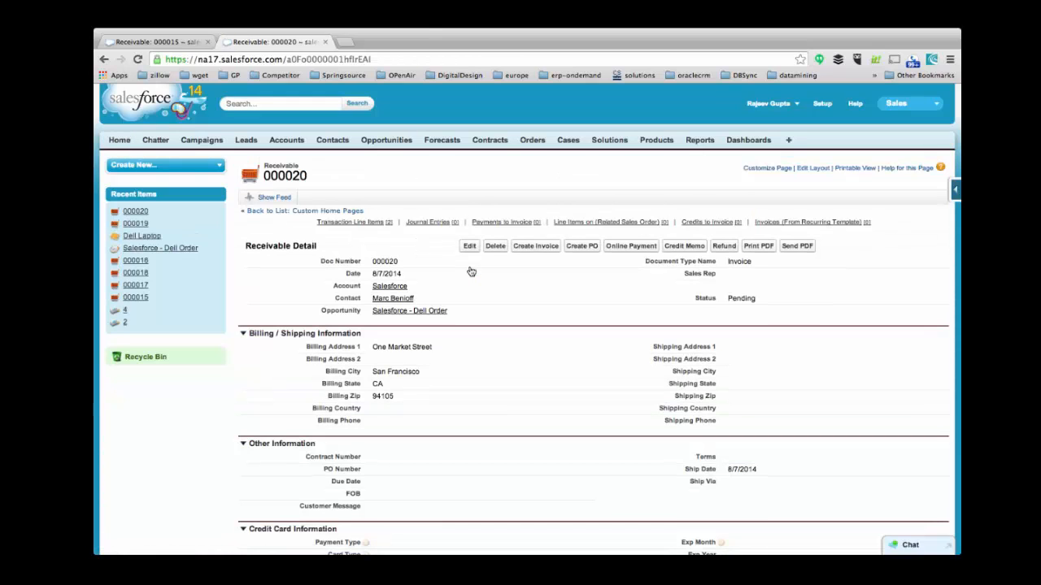
# Change the invoice status from Pending to Post and save.
pyautogui.scroll(-3)
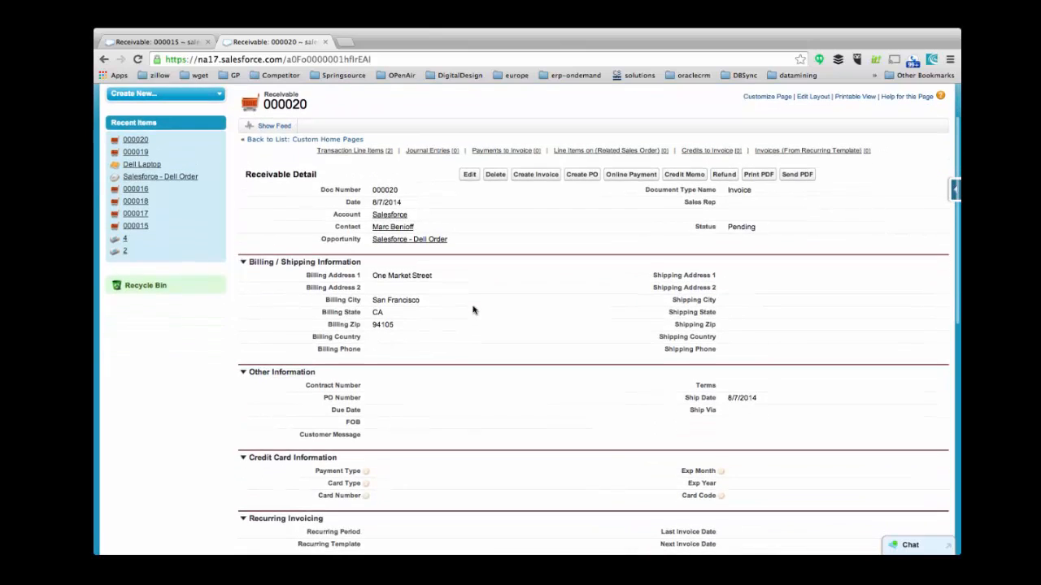
pyautogui.doubleClick(738, 190)
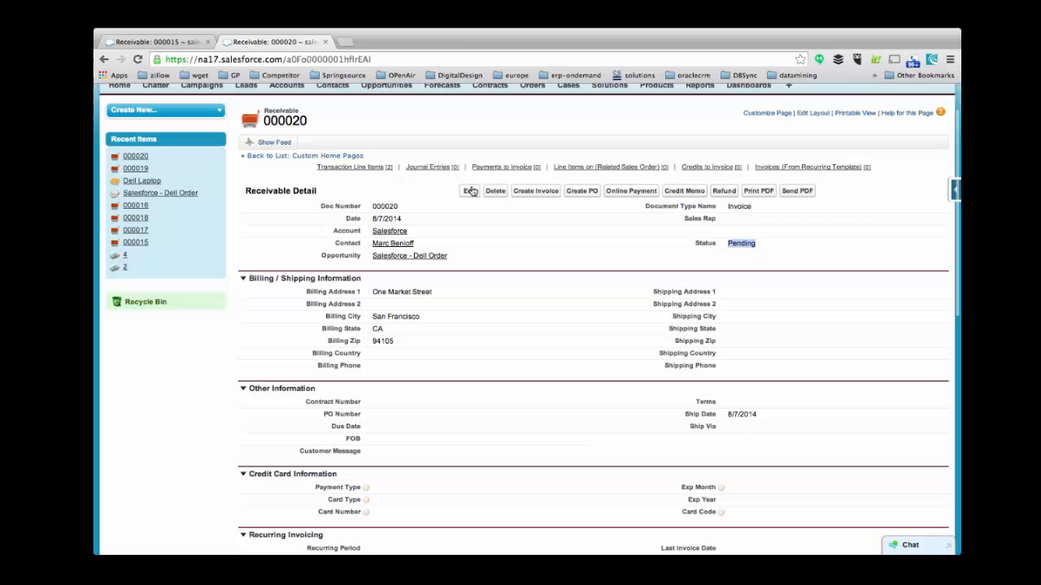
pyautogui.click(535, 191)
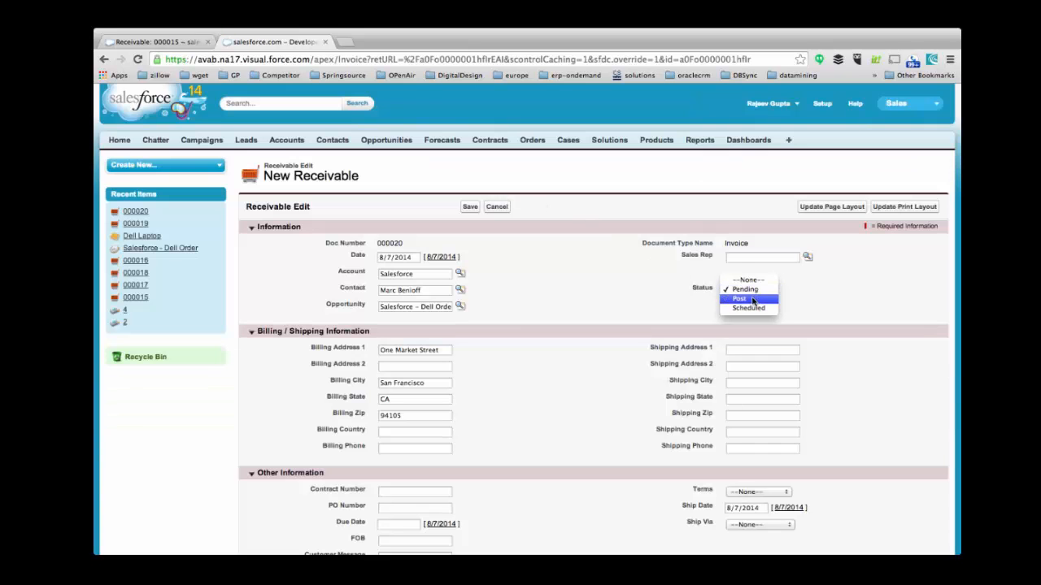
pyautogui.click(739, 299)
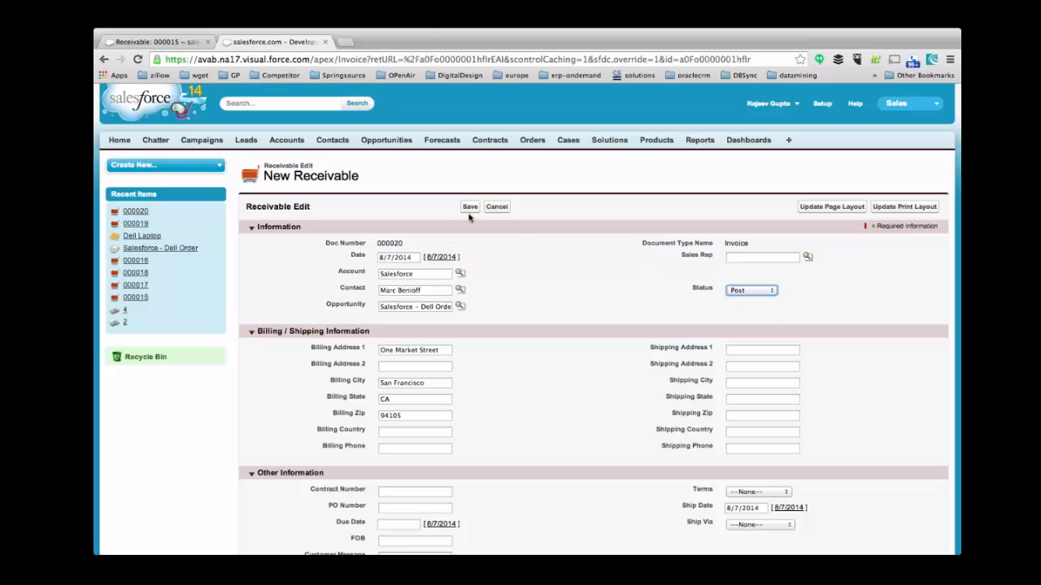
pyautogui.click(469, 206)
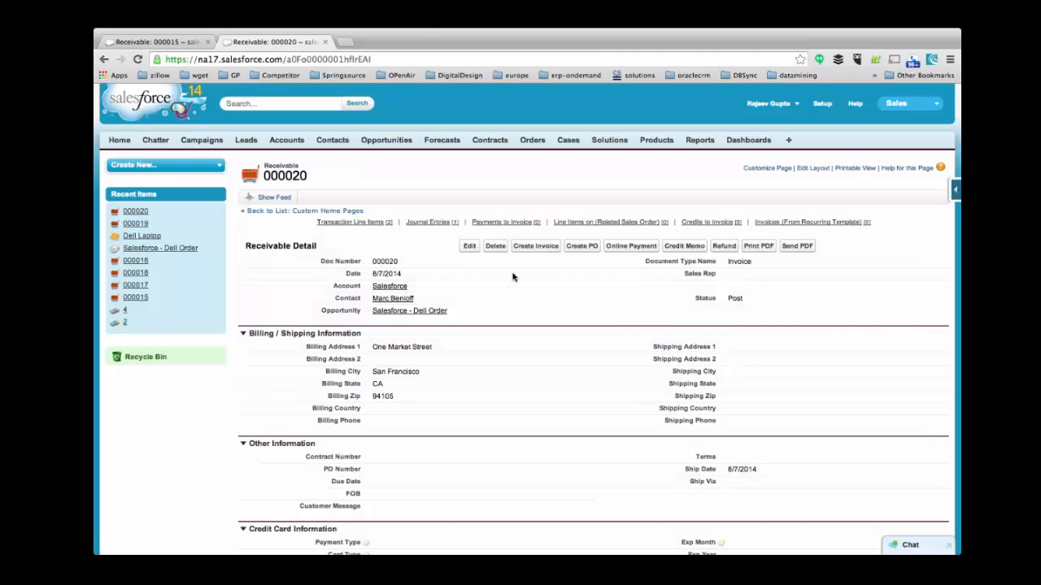
# View journal entry 13: Accounts Receivable debit, Hardware Sales credit for $8,043.
pyautogui.scroll(-3)
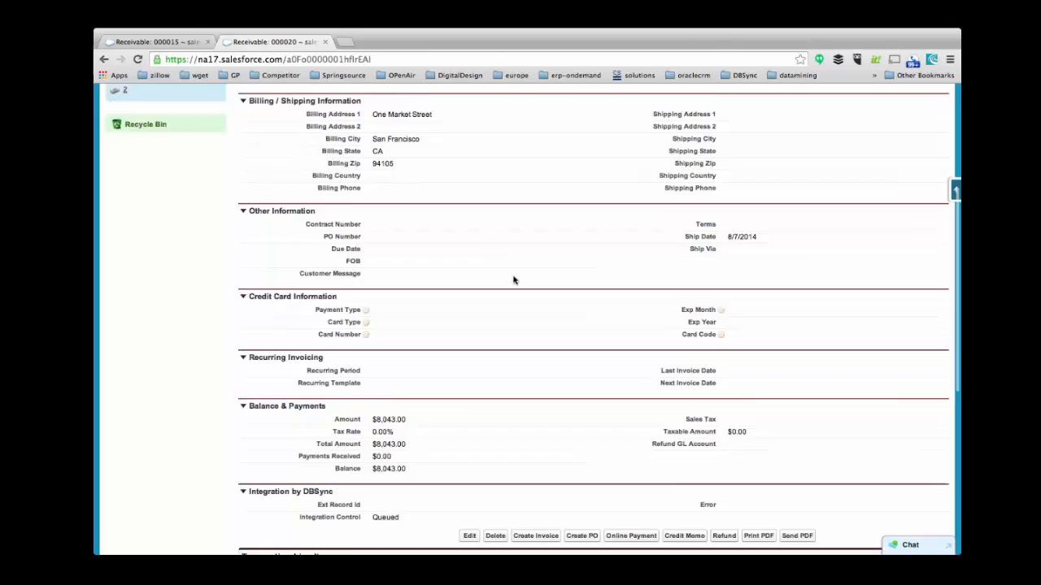
pyautogui.scroll(-3)
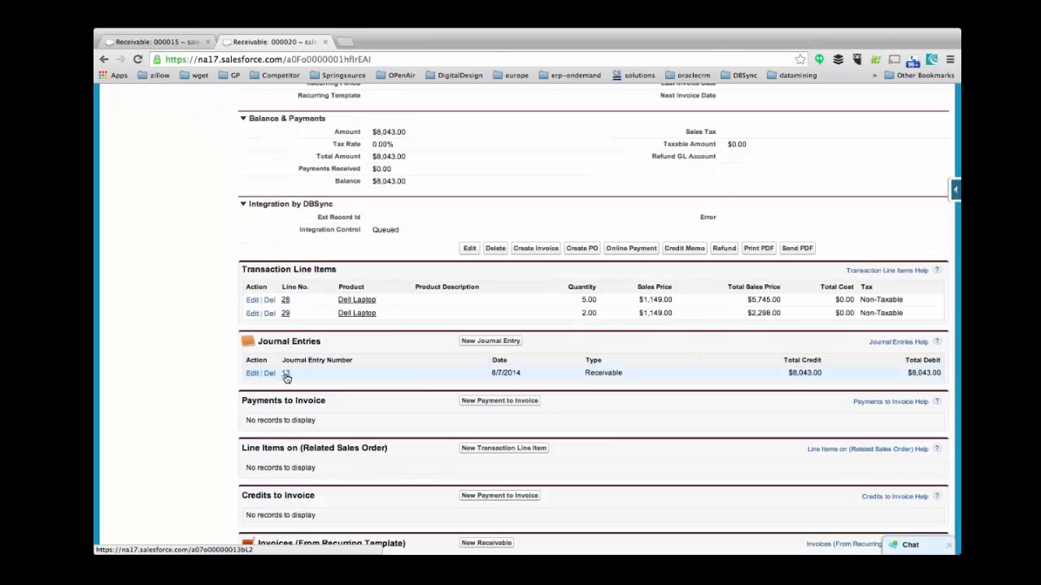
pyautogui.click(286, 373)
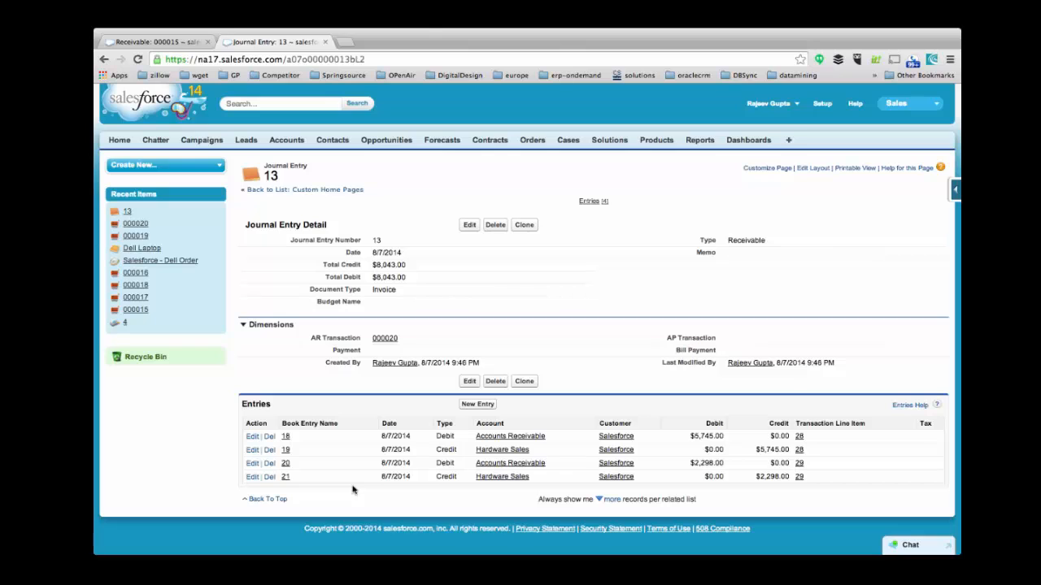
pyautogui.click(385, 338)
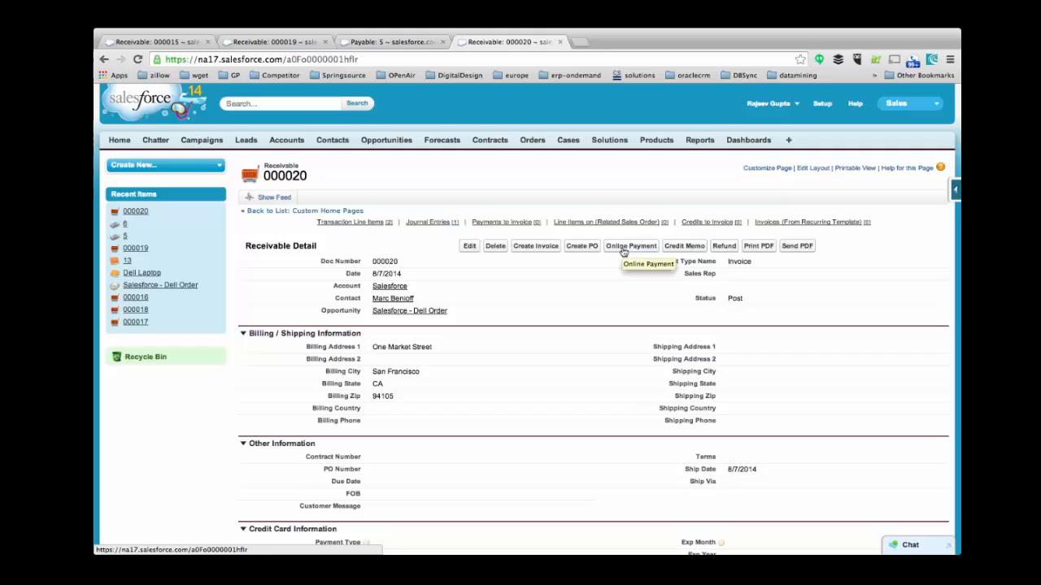
# Open the 8043.00 online card payment form and select the Card Number field.
pyautogui.click(630, 246)
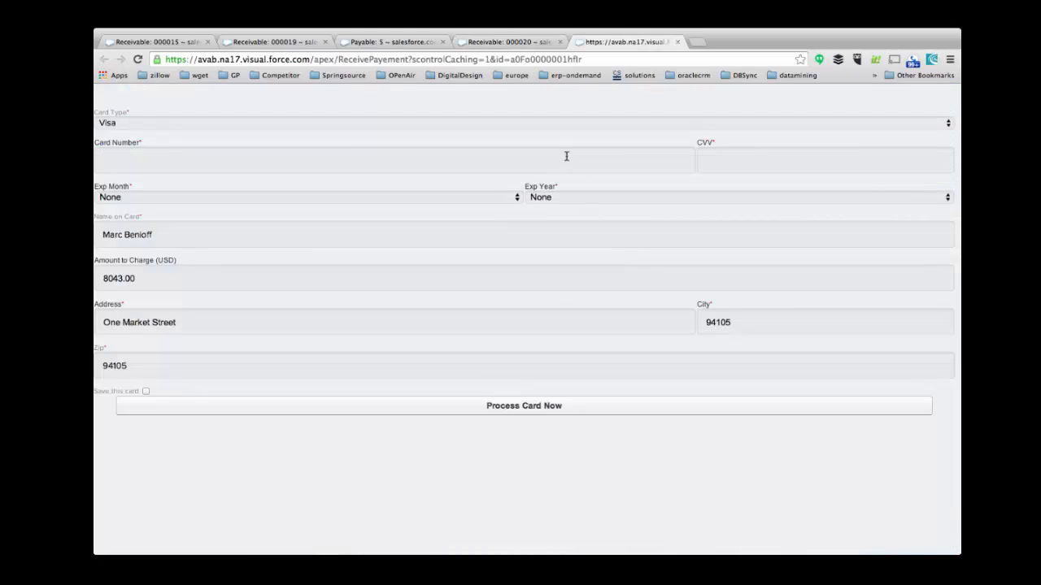
pyautogui.click(524, 406)
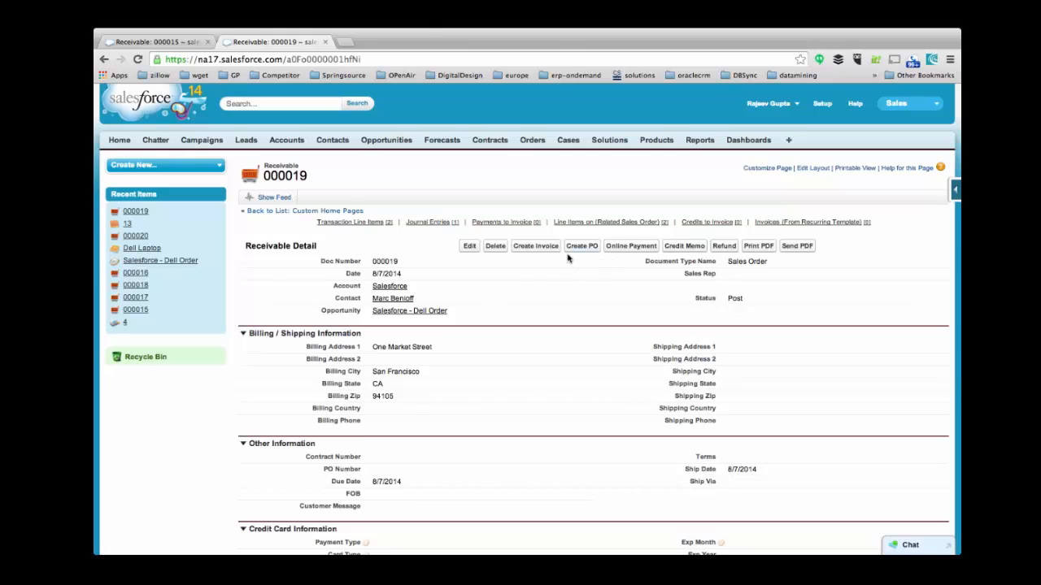
pyautogui.moveTo(580, 252)
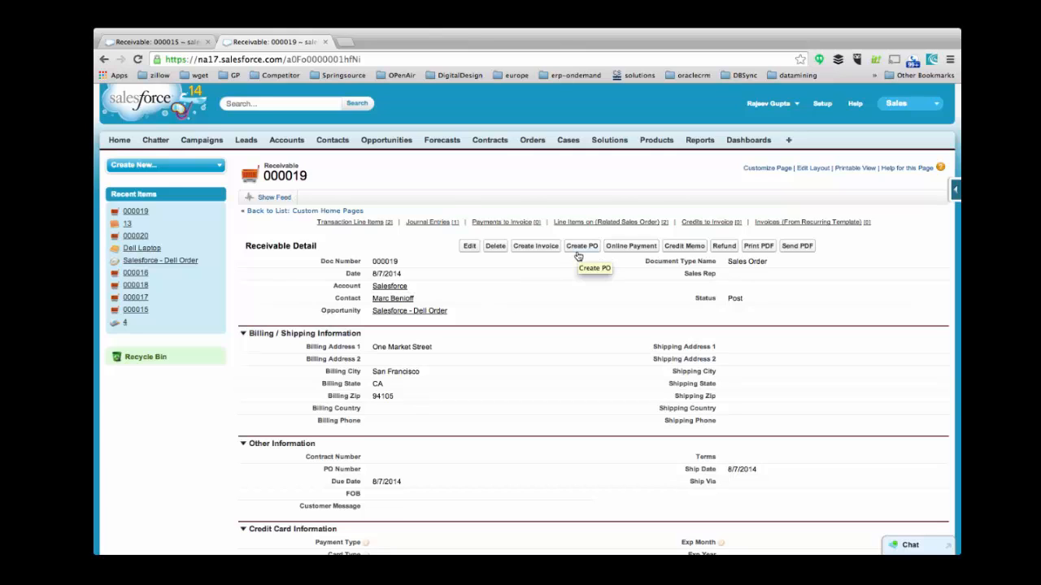
# Start a purchase order from sales order 000019, setting the first line's quantity to 3.
pyautogui.click(581, 245)
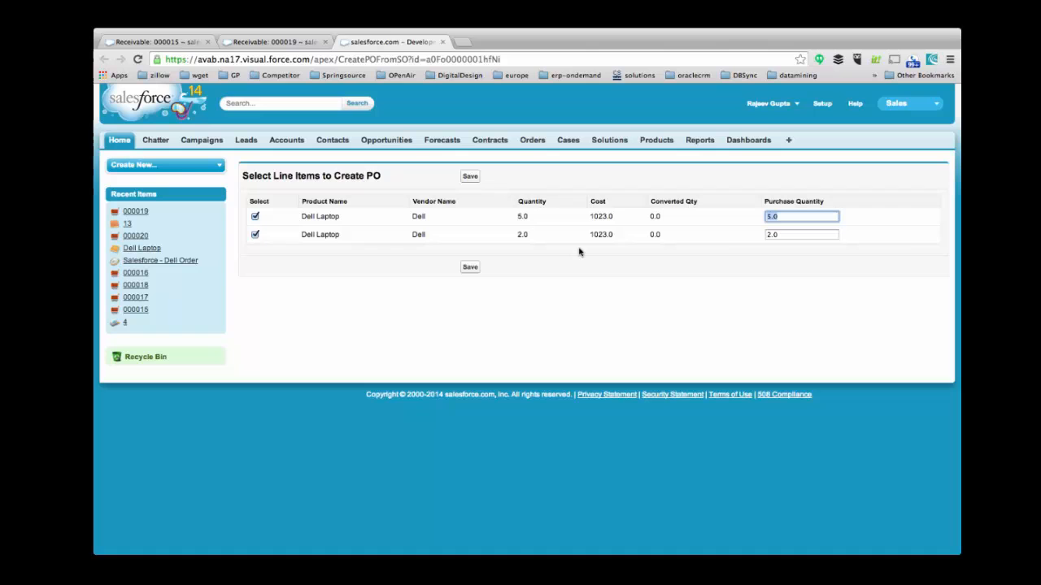
pyautogui.write('3')
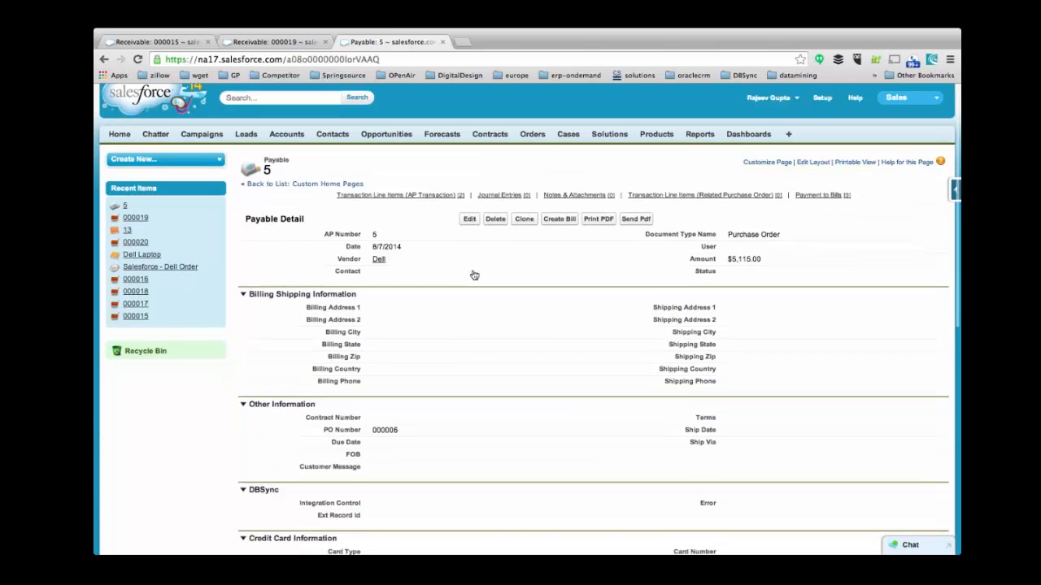
# Scroll Payable 5 to check its Dell Laptop lines of 3 and 2 units.
pyautogui.scroll(-3)
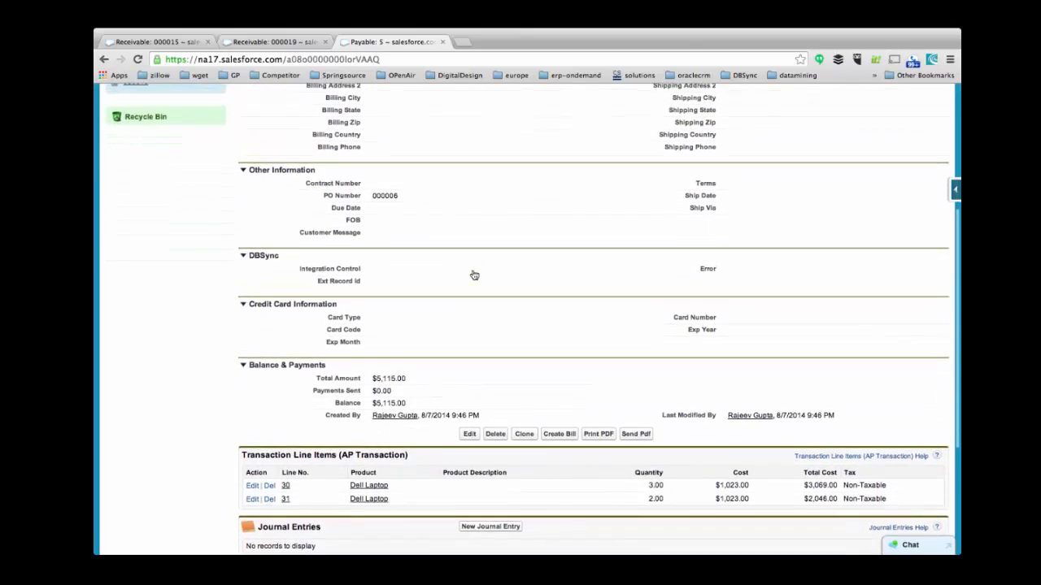
pyautogui.scroll(3)
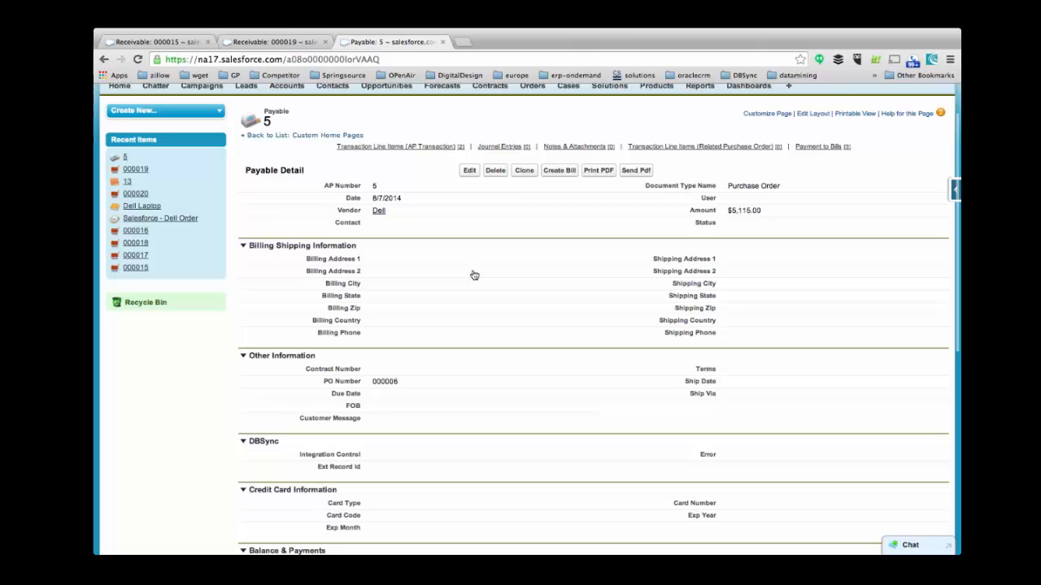
pyautogui.moveTo(560, 171)
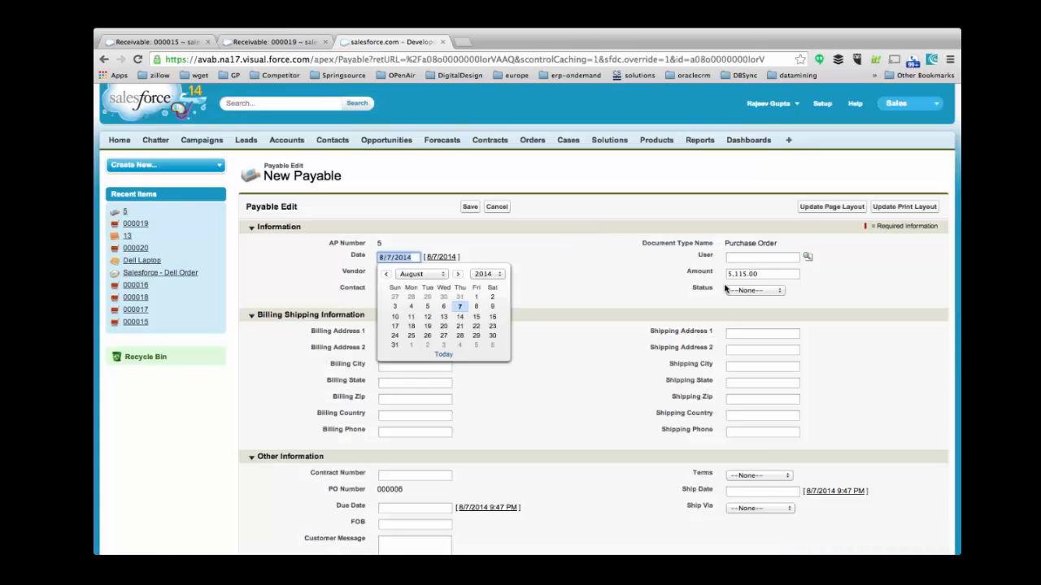
# Set Payable 5 to Post with contact Micheal Dell and One Dell Way addresses, then save.
pyautogui.click(754, 291)
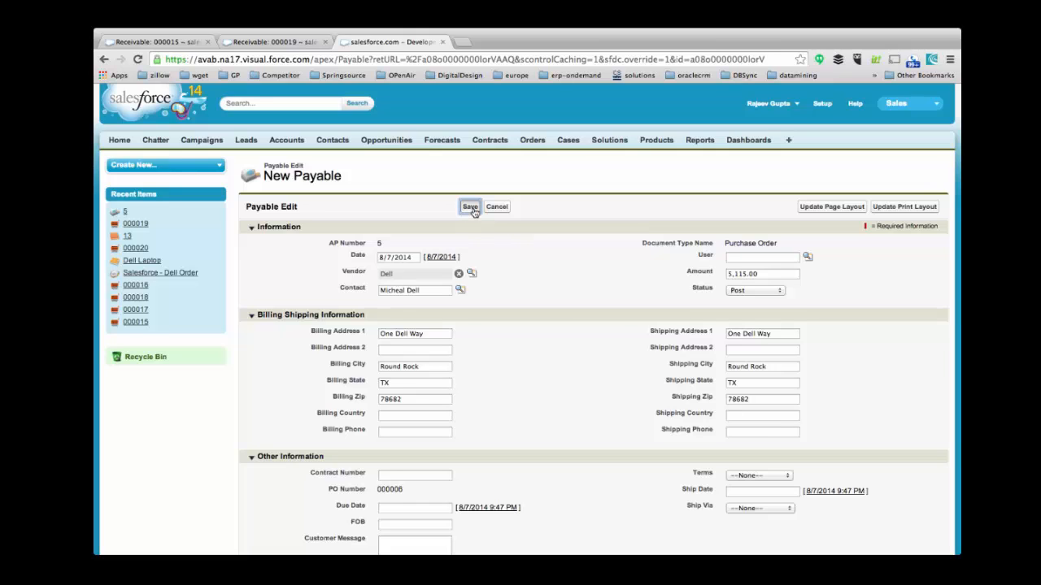
pyautogui.click(470, 206)
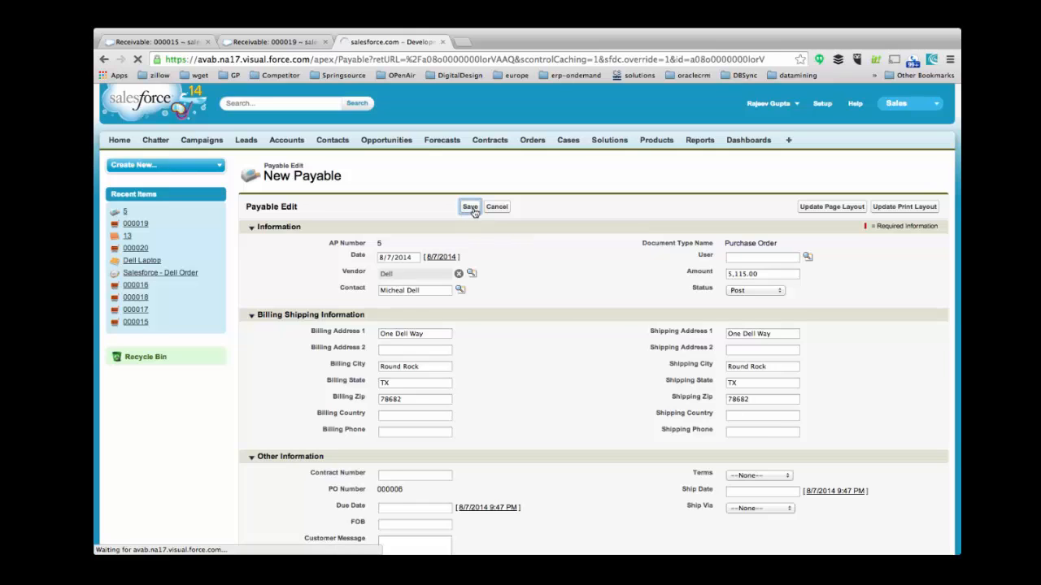
pyautogui.click(470, 207)
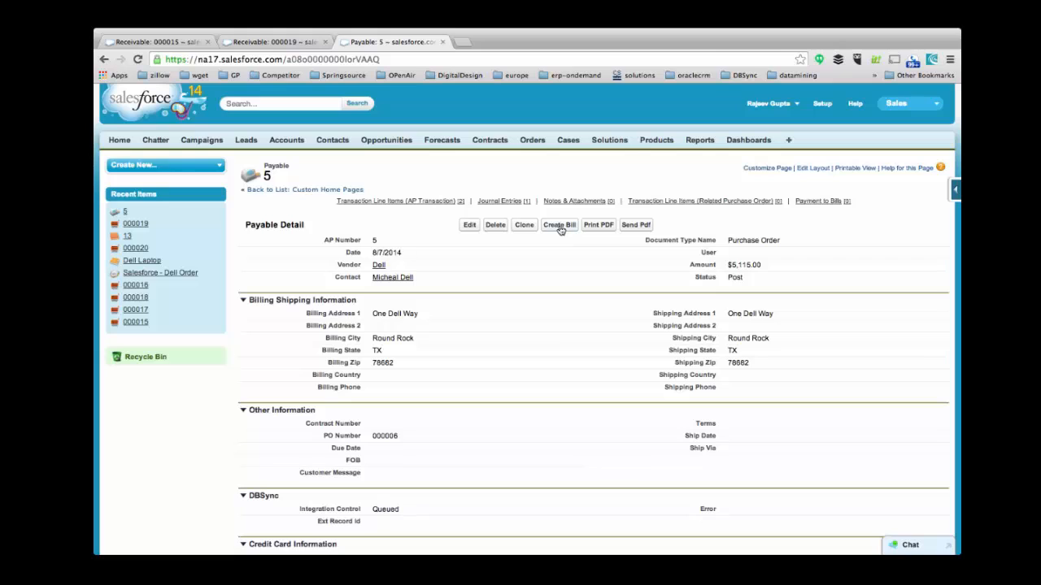
# Start a bill from purchase order 5 with both Dell Laptop lines (3 and 2) selected.
pyautogui.click(558, 224)
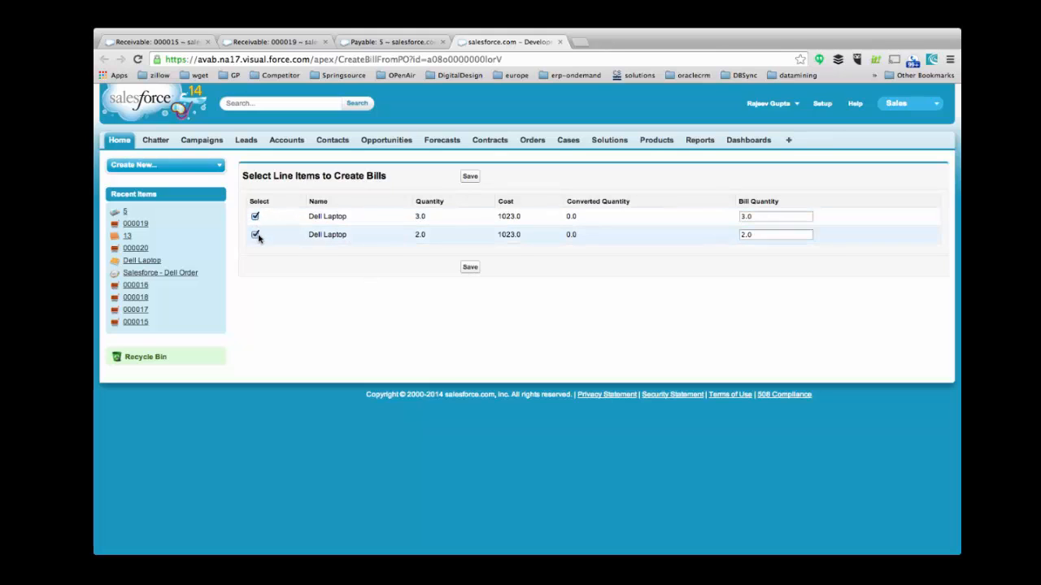
pyautogui.click(470, 267)
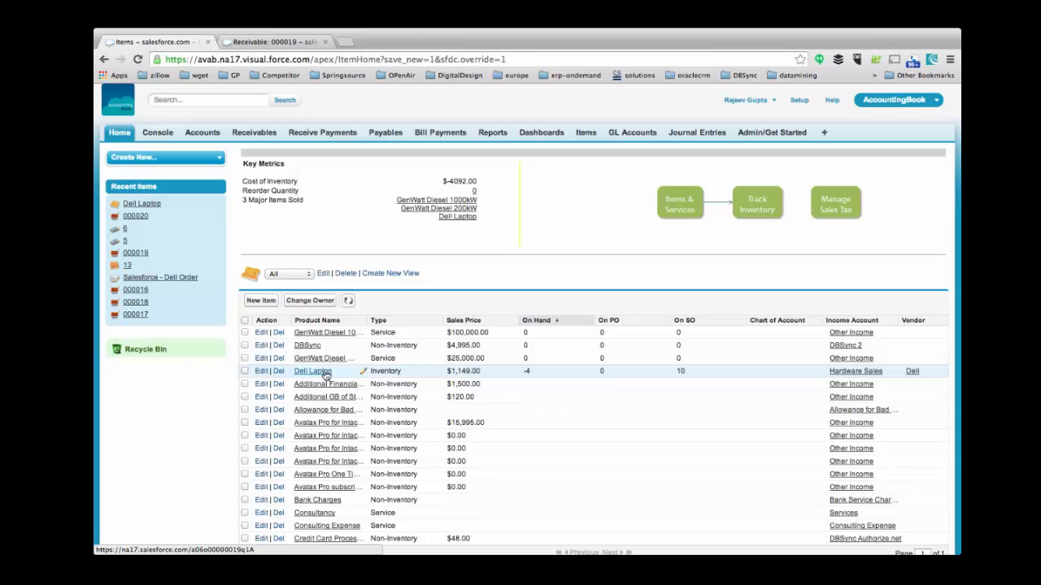
# Open the Dell Laptop item record from the Items list.
pyautogui.click(312, 371)
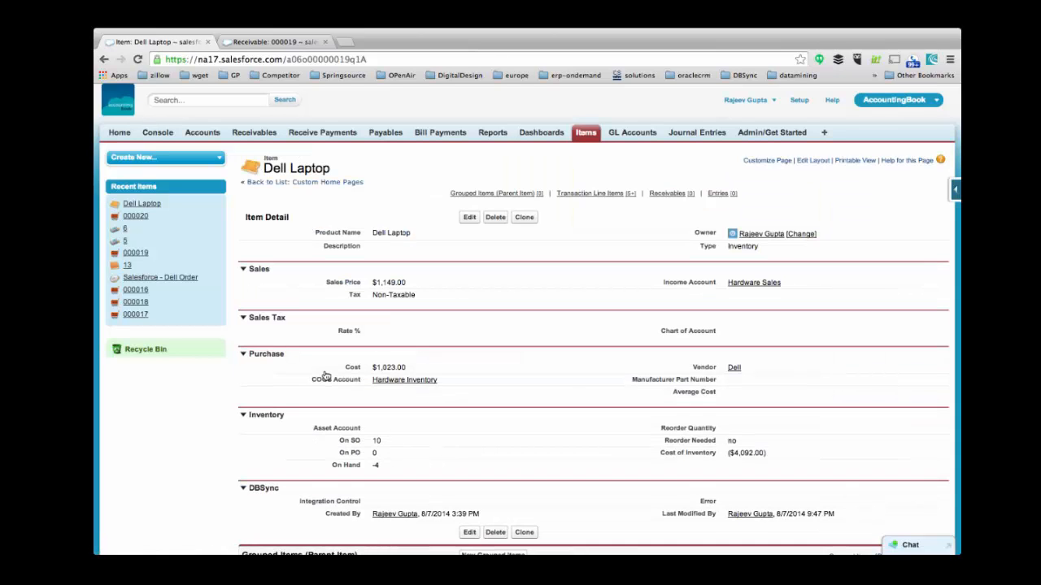
pyautogui.moveTo(466, 222)
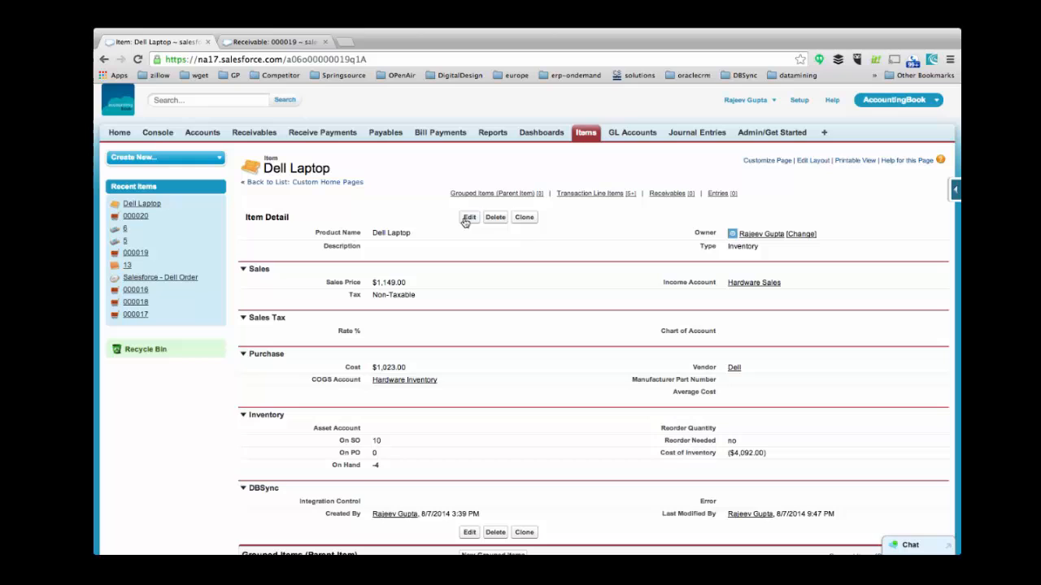
# Edit the Dell Laptop item, checking its Inventory type and Dell vendor field.
pyautogui.click(469, 217)
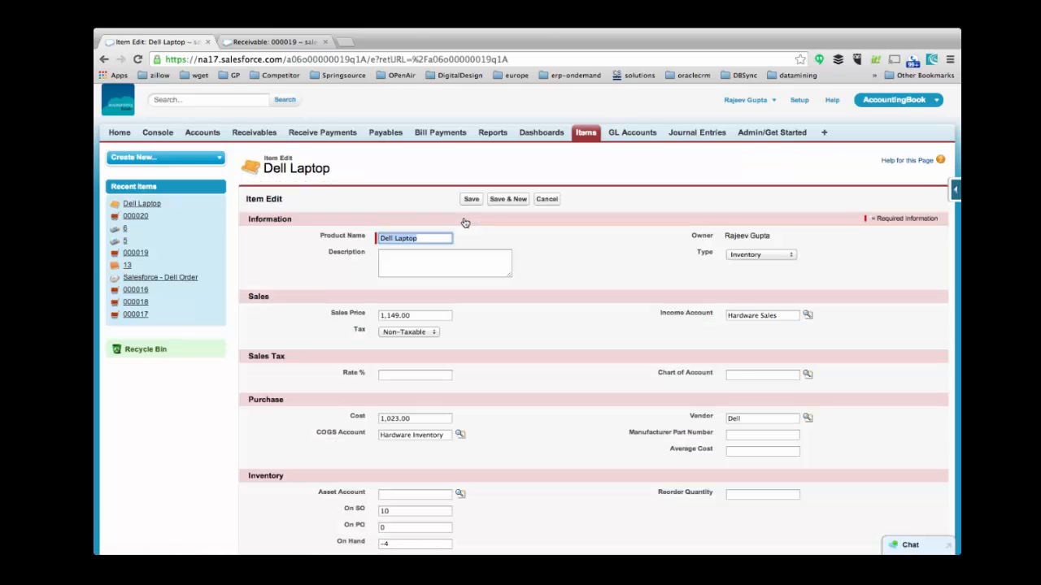
pyautogui.moveTo(748, 262)
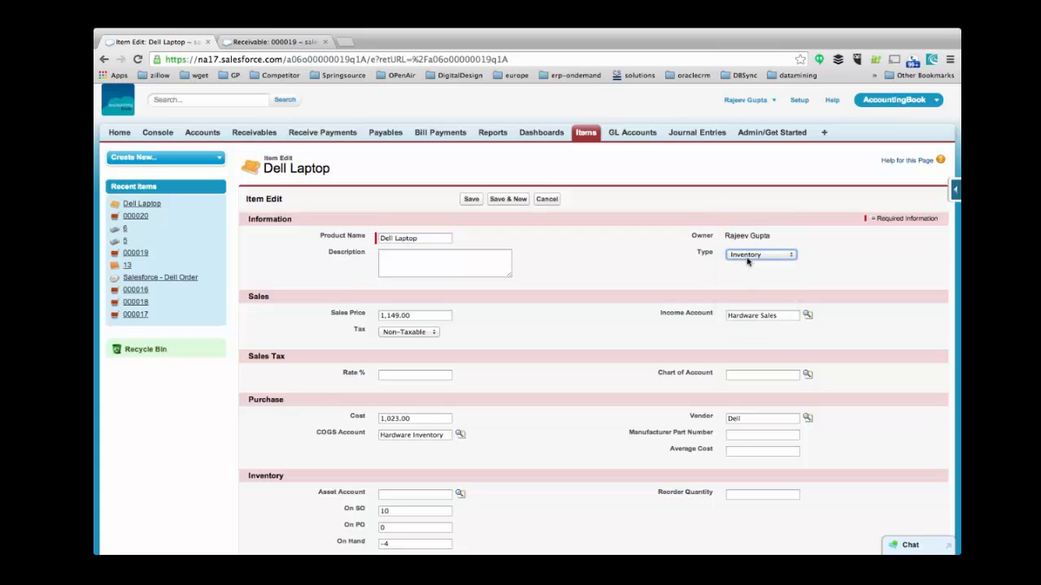
pyautogui.click(760, 255)
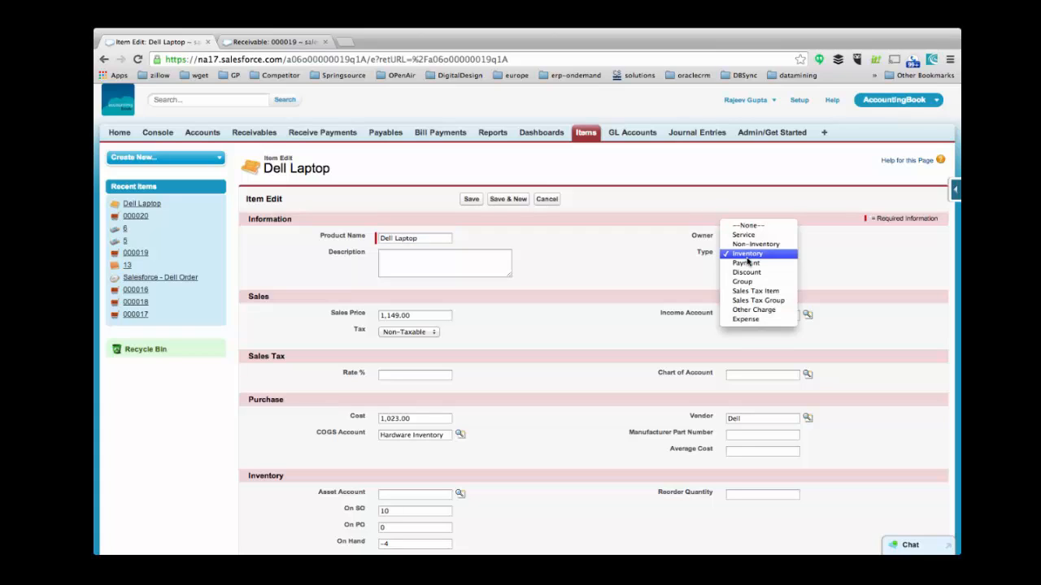
pyautogui.click(747, 253)
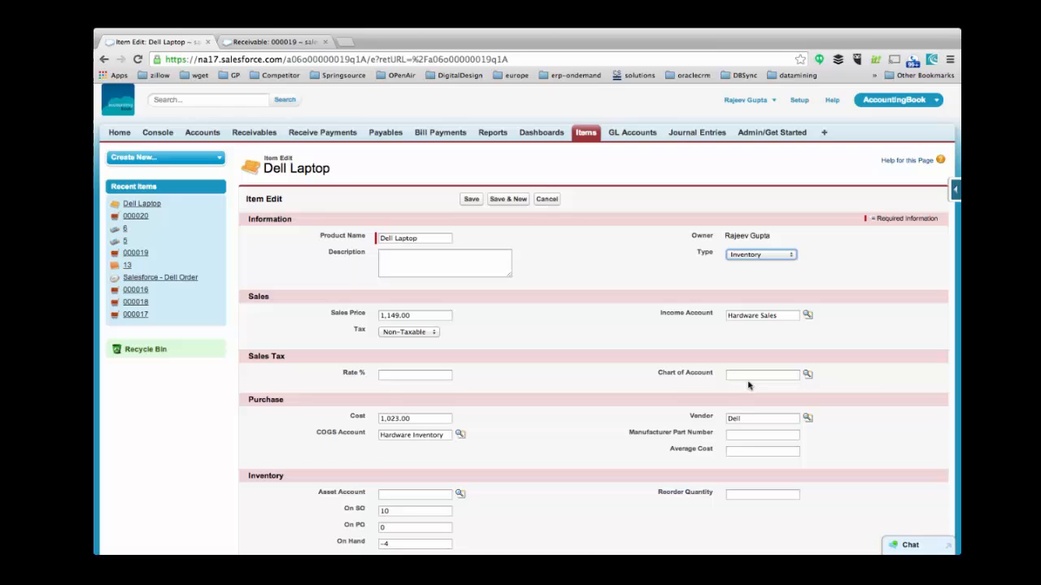
pyautogui.click(762, 418)
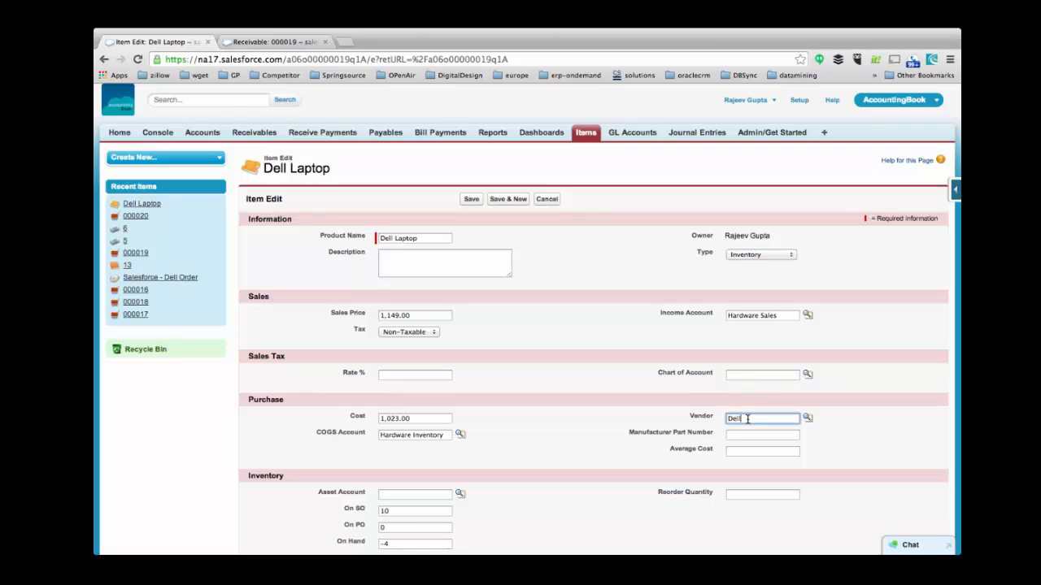
pyautogui.click(415, 418)
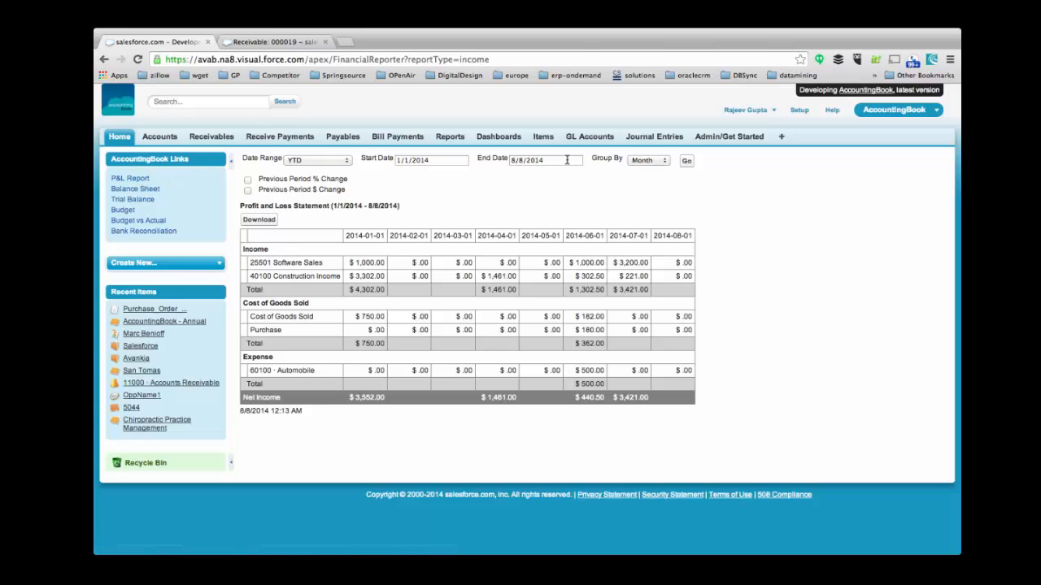
# Rerun the monthly P&L with Previous Period $ Change, then view the Balance Sheet.
pyautogui.click(648, 159)
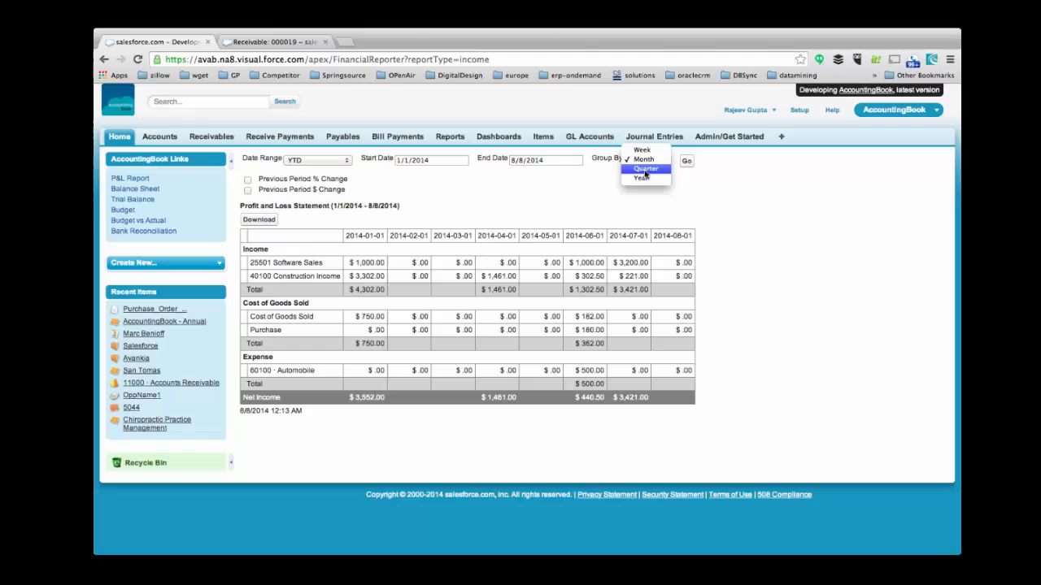
pyautogui.click(643, 159)
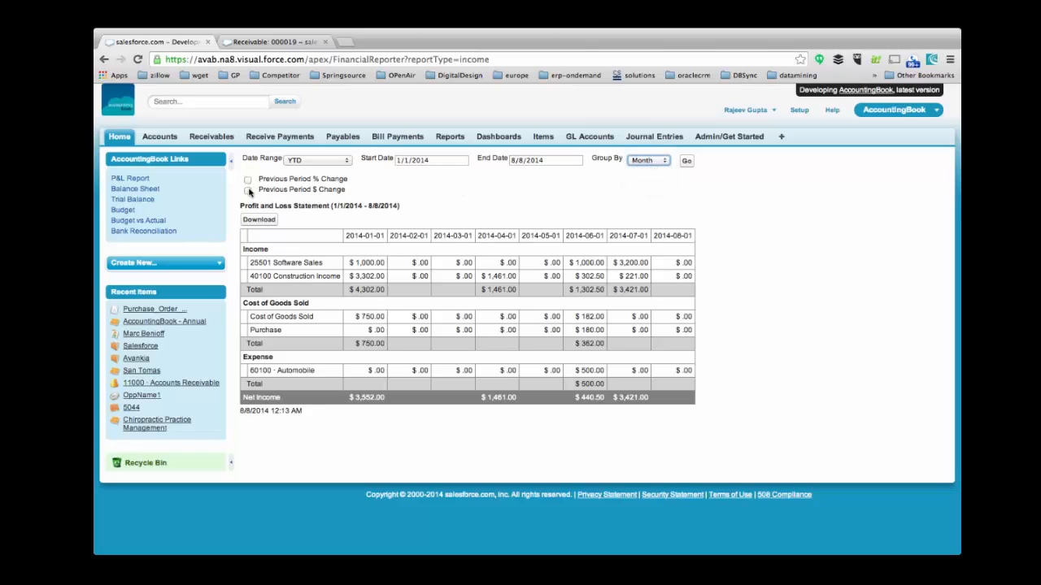
pyautogui.click(249, 189)
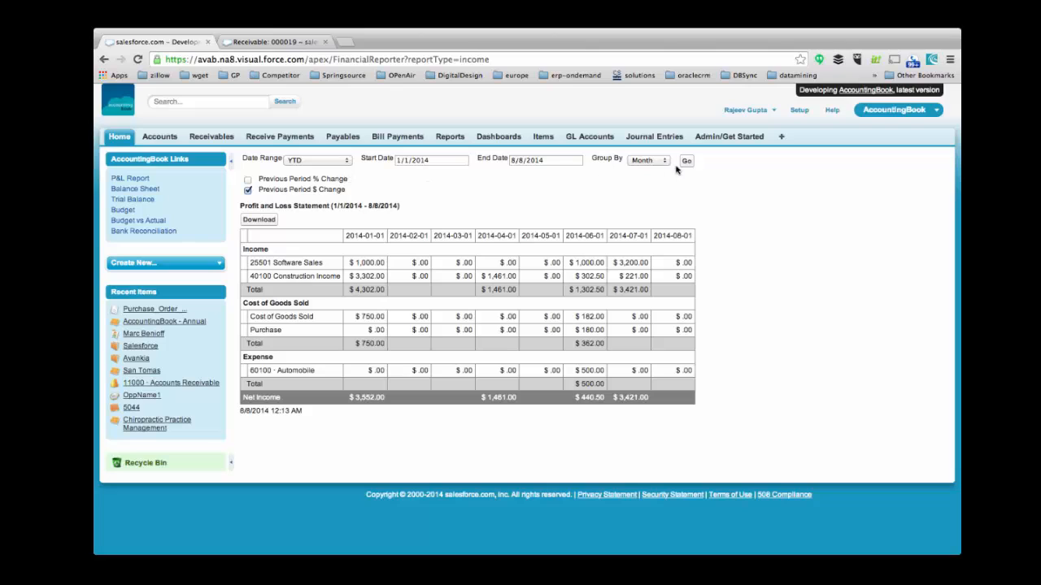
pyautogui.click(687, 160)
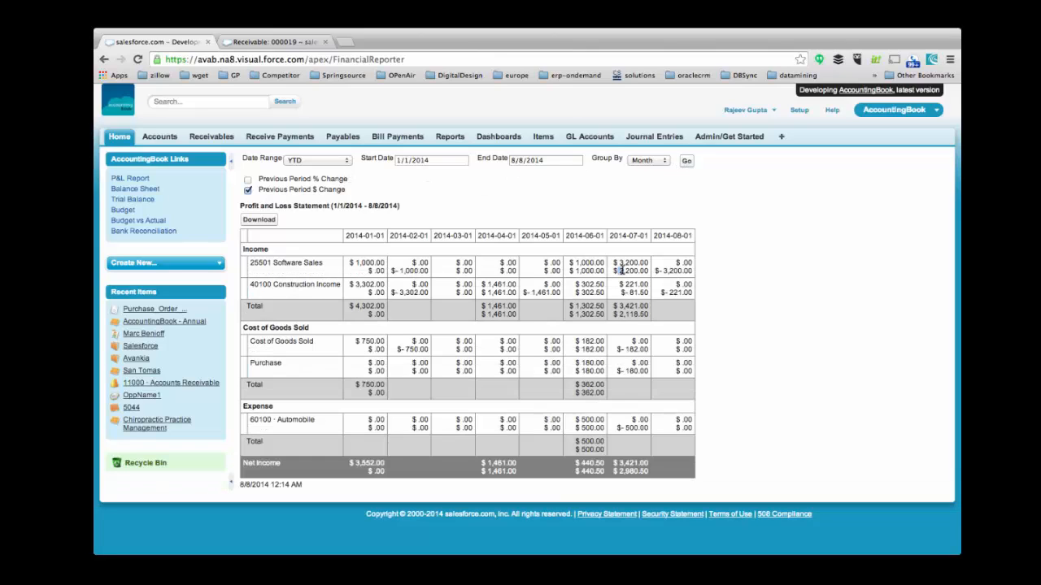
pyautogui.click(673, 271)
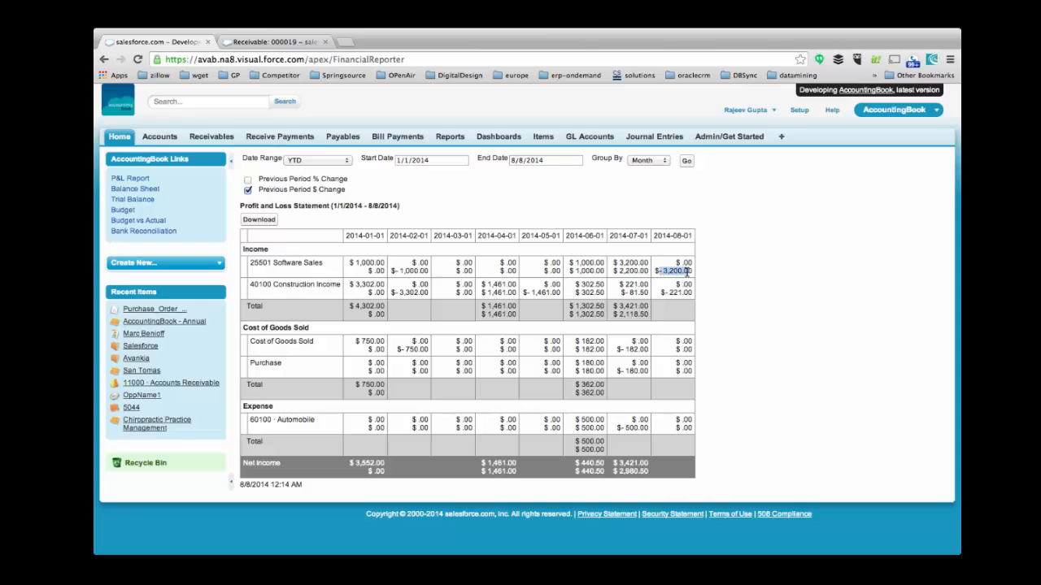
pyautogui.moveTo(156, 201)
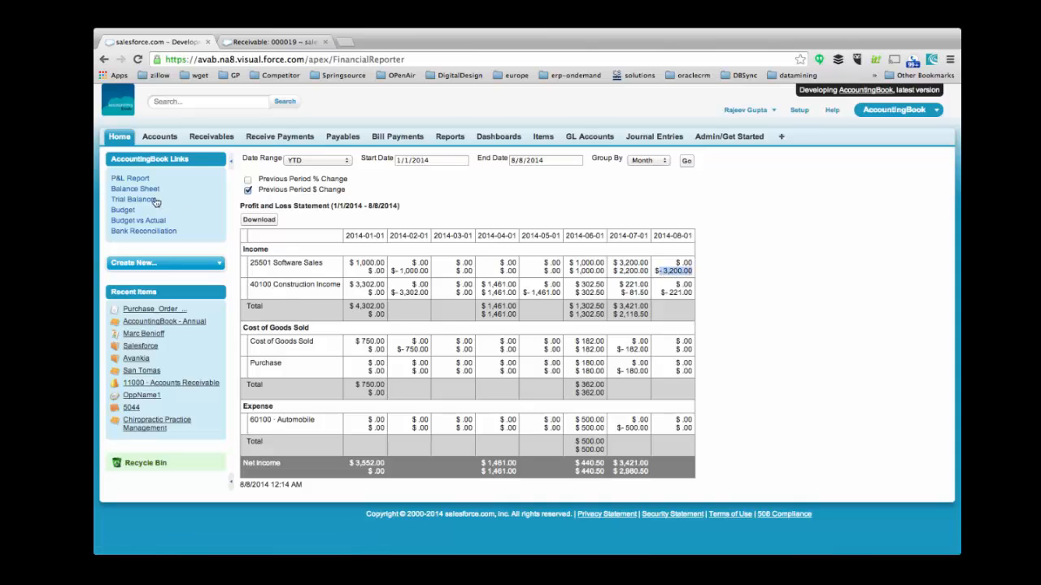
pyautogui.click(135, 189)
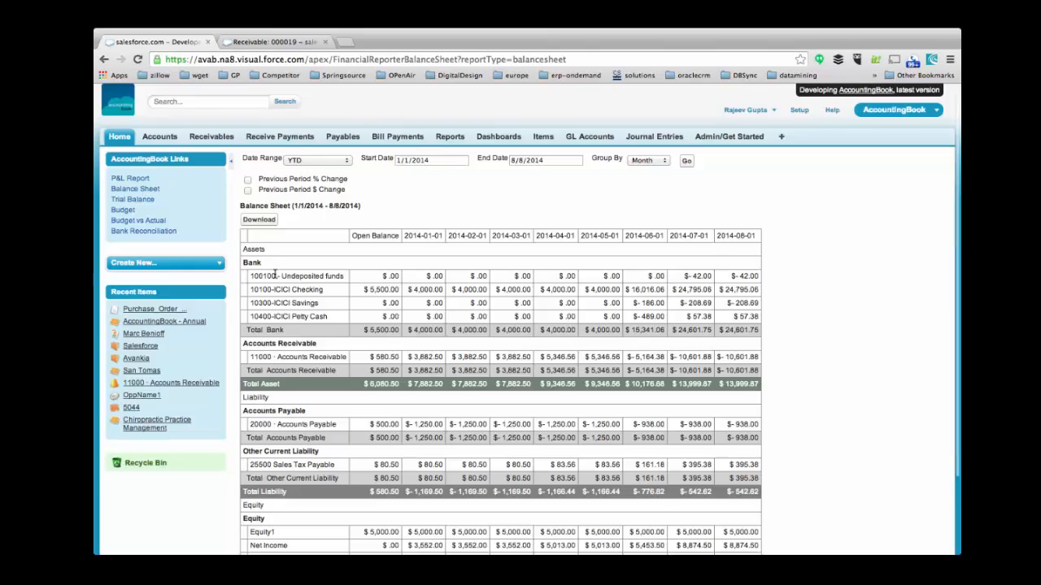
pyautogui.scroll(-3)
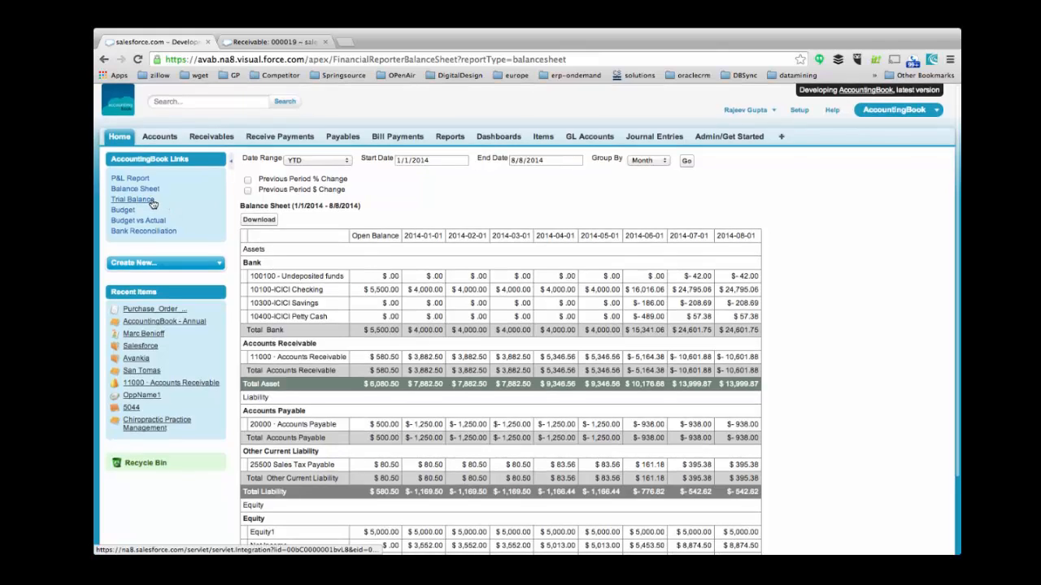
# Review the 1/1–8/8/2014 Trial Balance ($27,402.44 debit, $27,234.45 credit), then open Budgets.
pyautogui.click(133, 199)
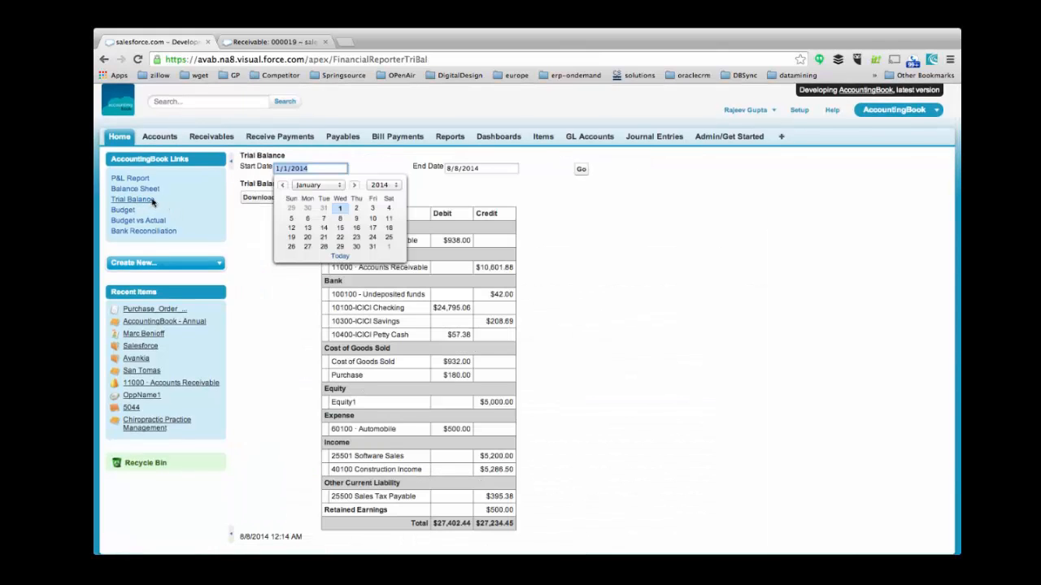
pyautogui.click(285, 282)
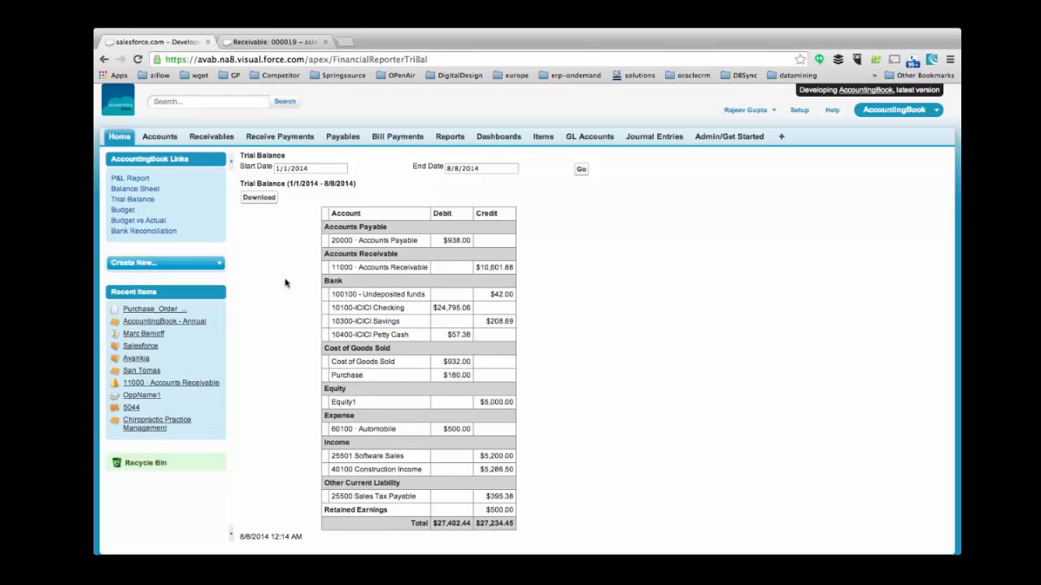
pyautogui.click(121, 213)
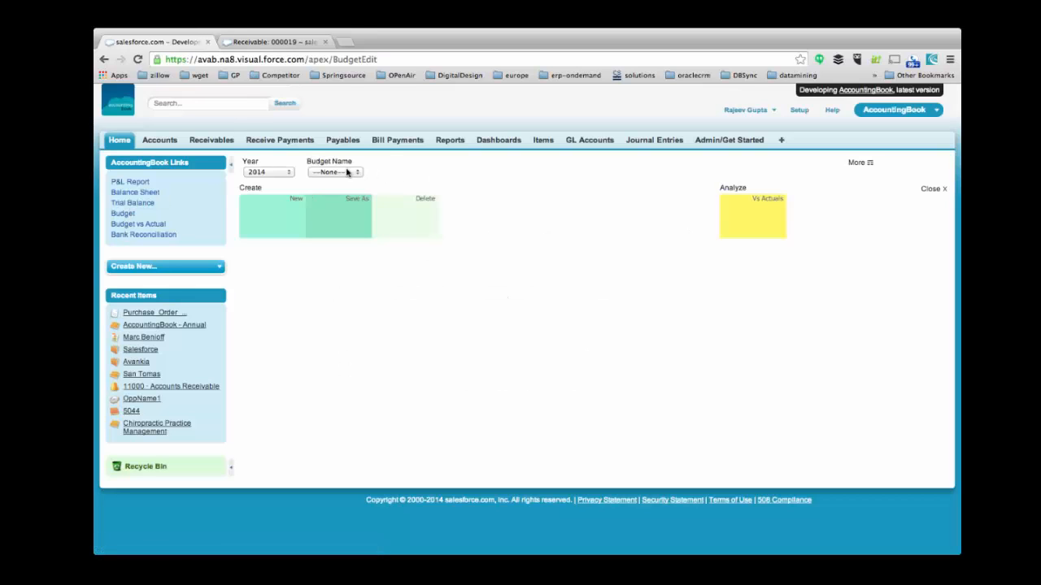
# Load the 2014 Accounting budget from the Budget Name list.
pyautogui.click(334, 171)
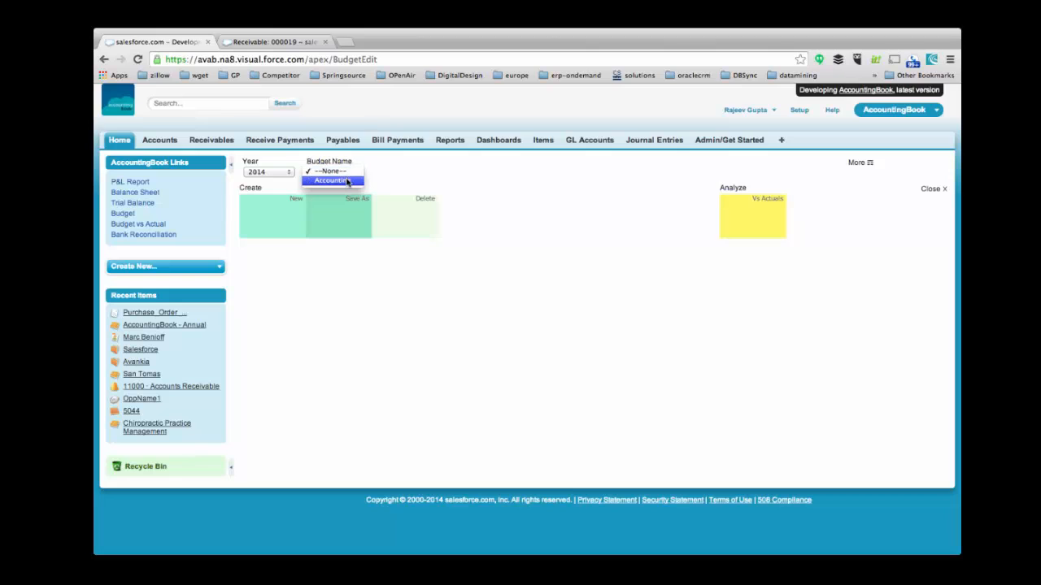
pyautogui.click(332, 180)
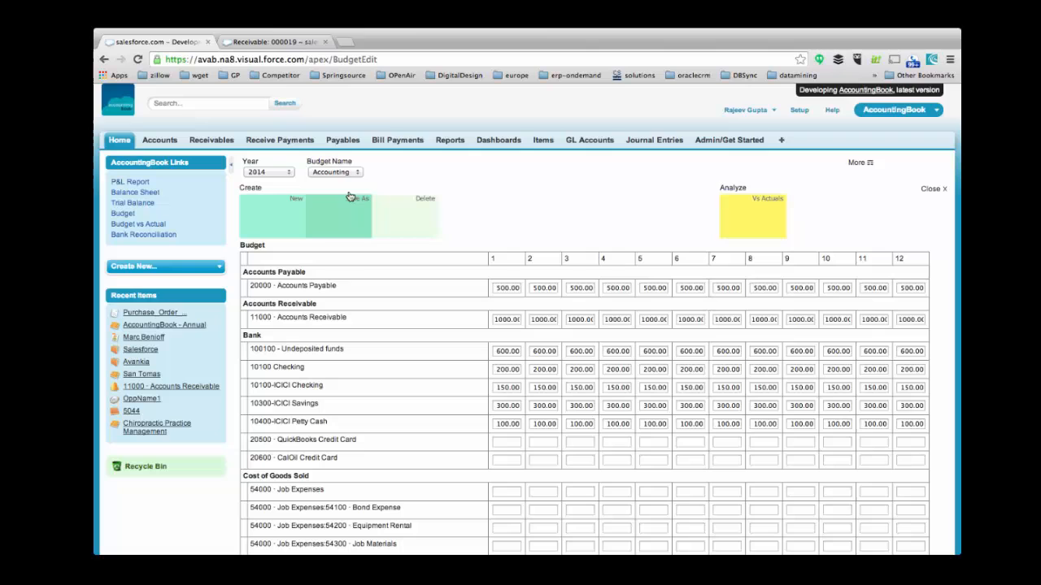
pyautogui.moveTo(755, 222)
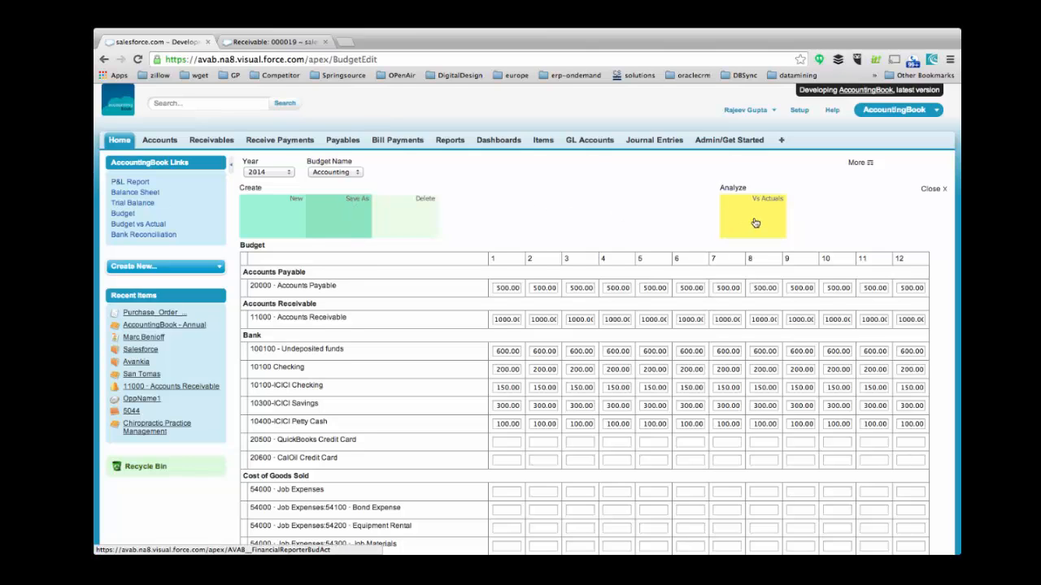
# Compare the Accounting budget to actuals and drill into January Accounts Payable's 2,500.00 actual.
pyautogui.click(752, 217)
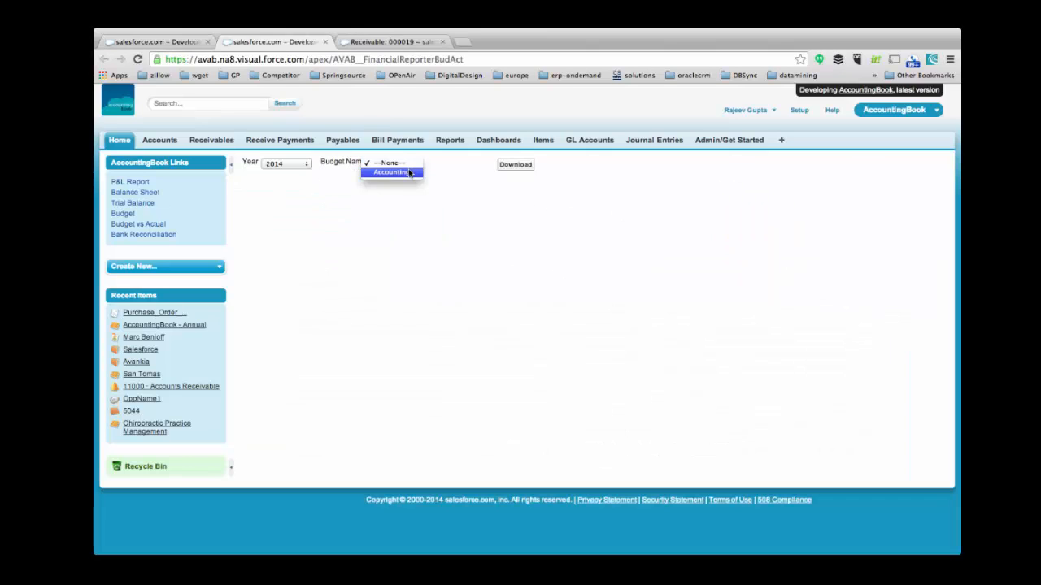
pyautogui.click(392, 172)
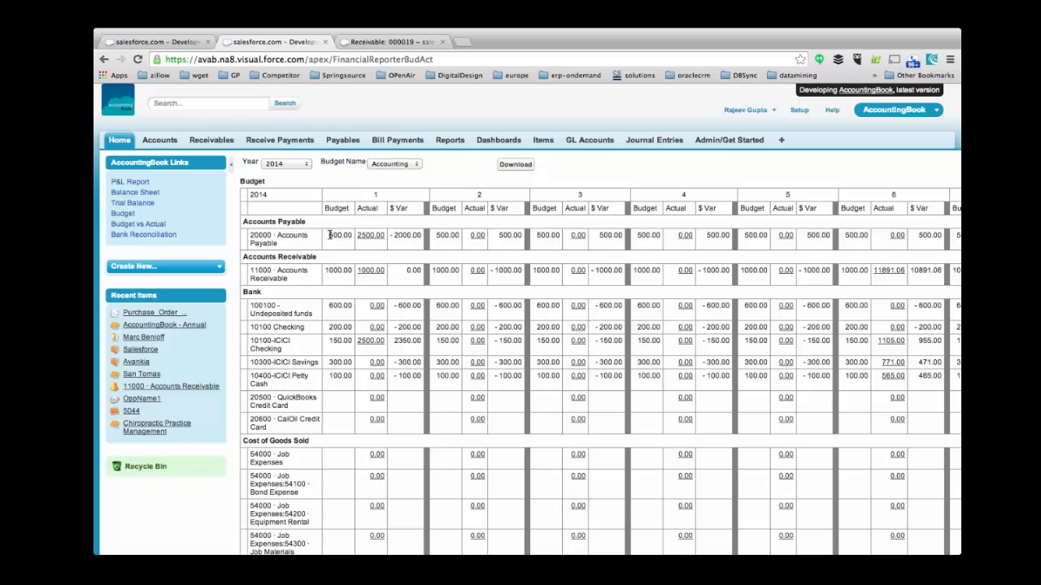
pyautogui.doubleClick(370, 235)
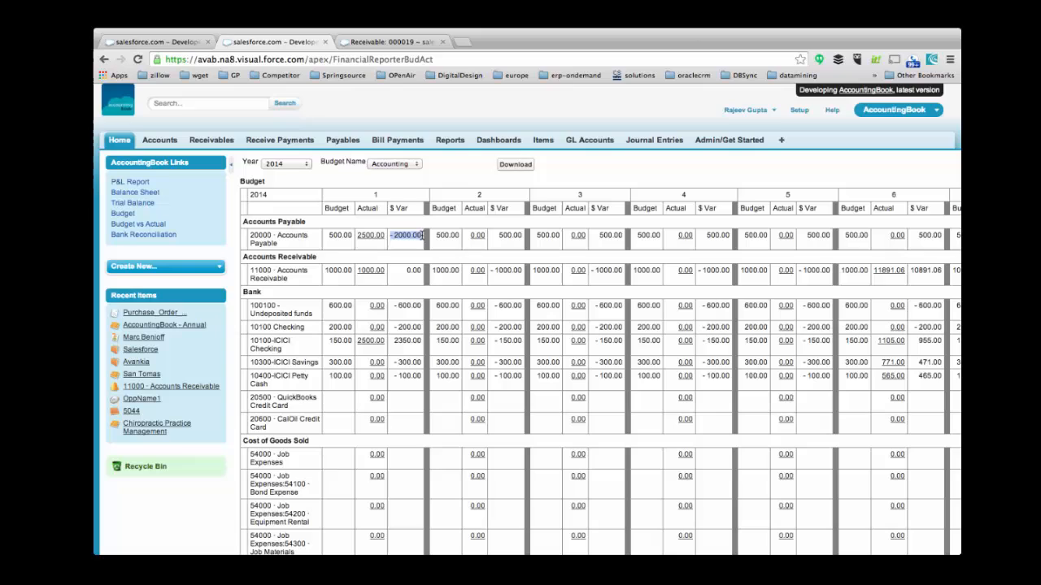
pyautogui.click(370, 235)
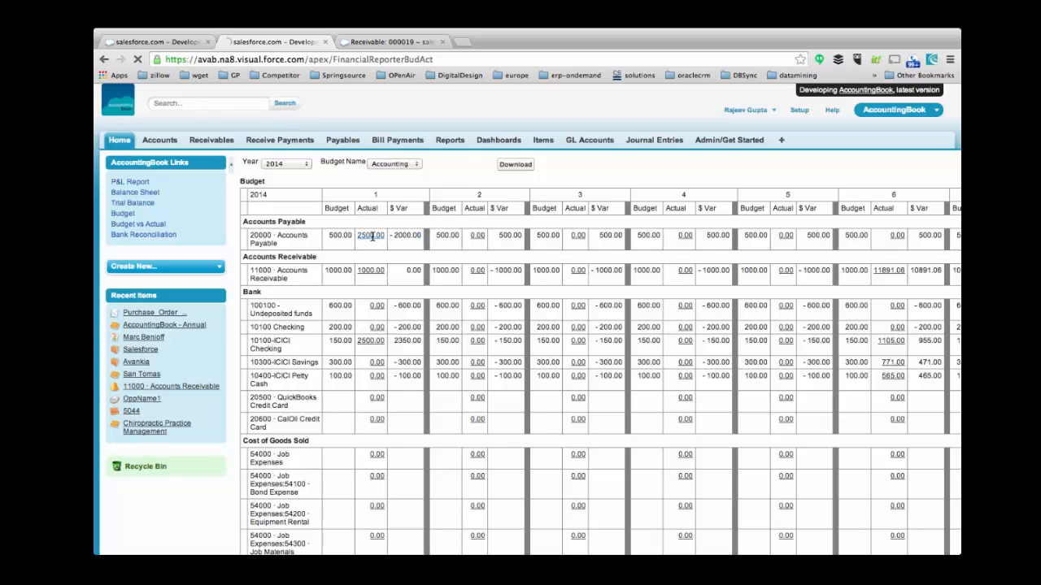
pyautogui.click(370, 236)
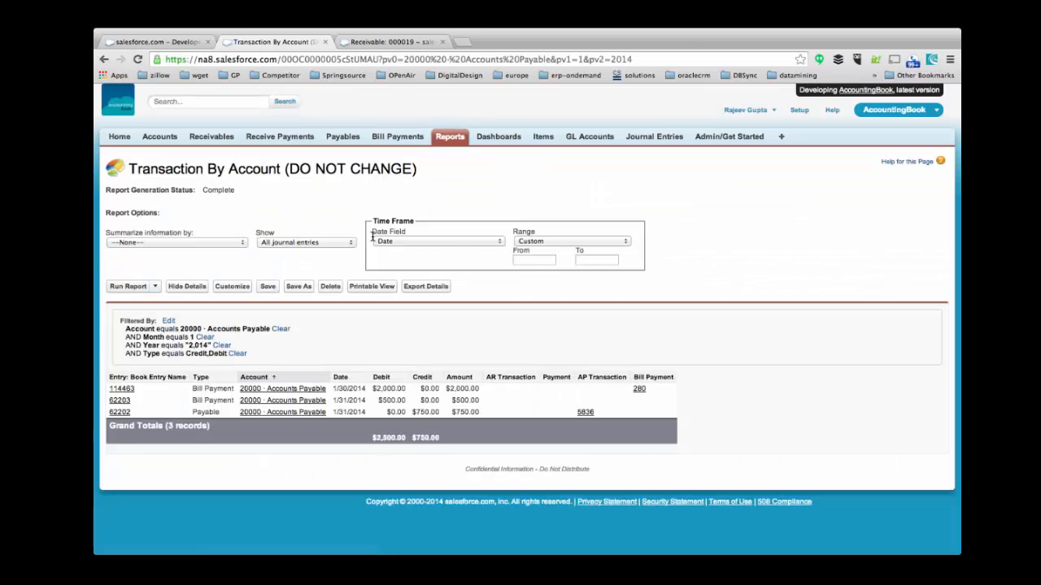